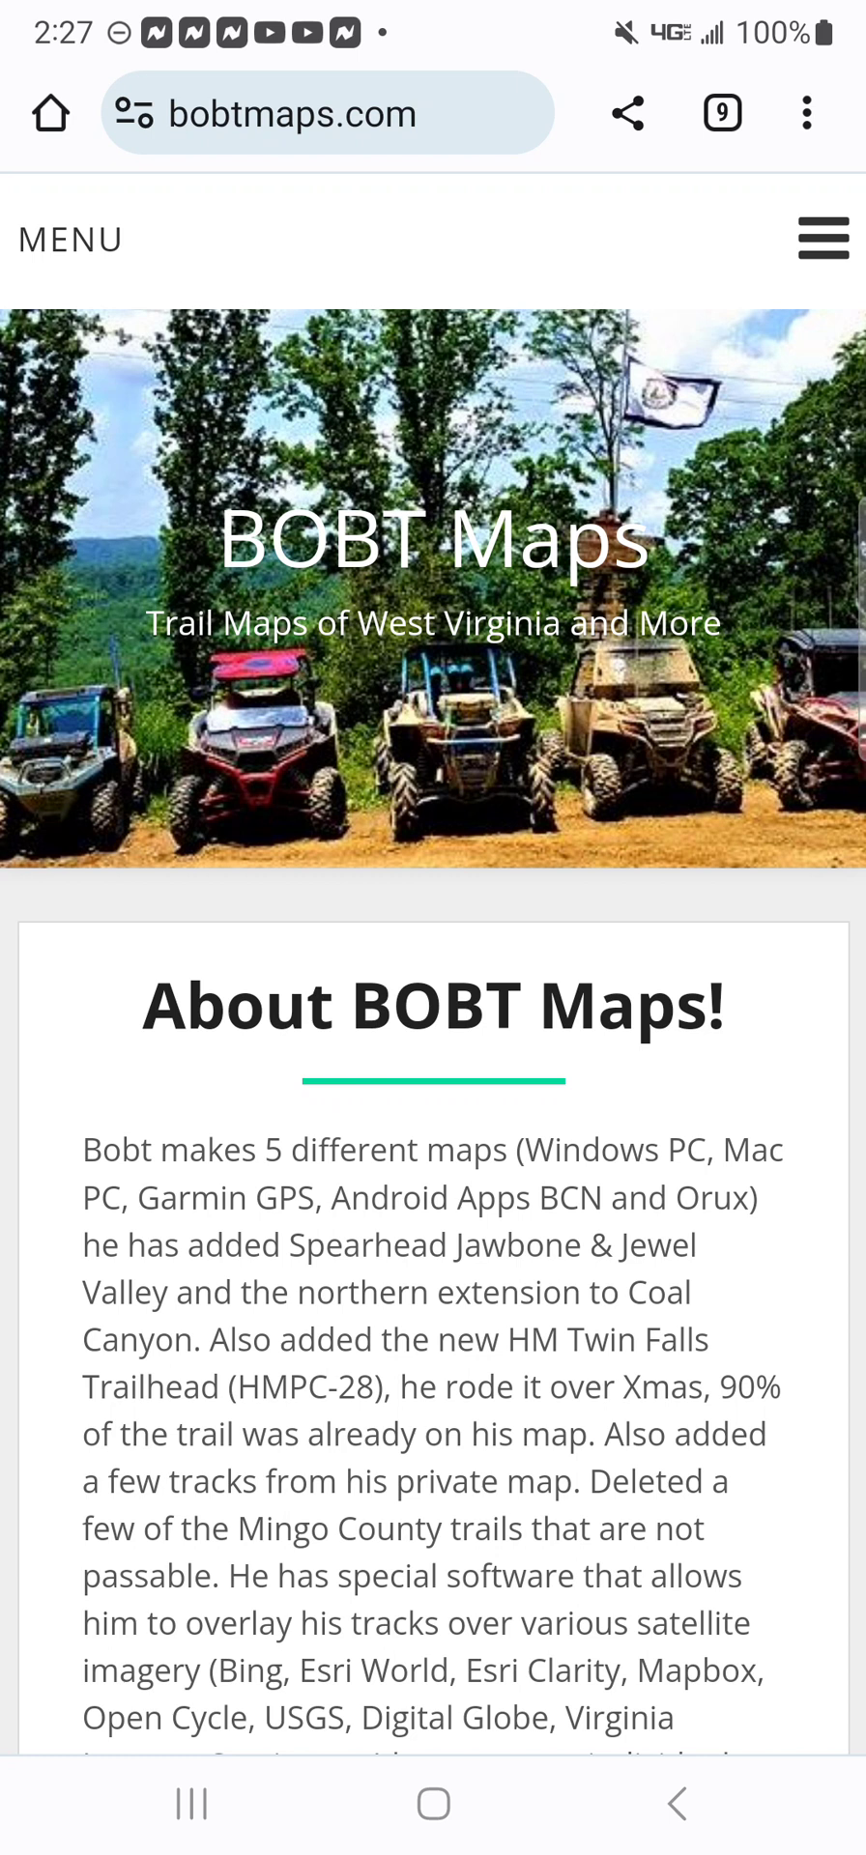
# Scroll to the bottom of the bobtmaps.com About page and follow the SXS Overland link.
pyautogui.scroll(-3)
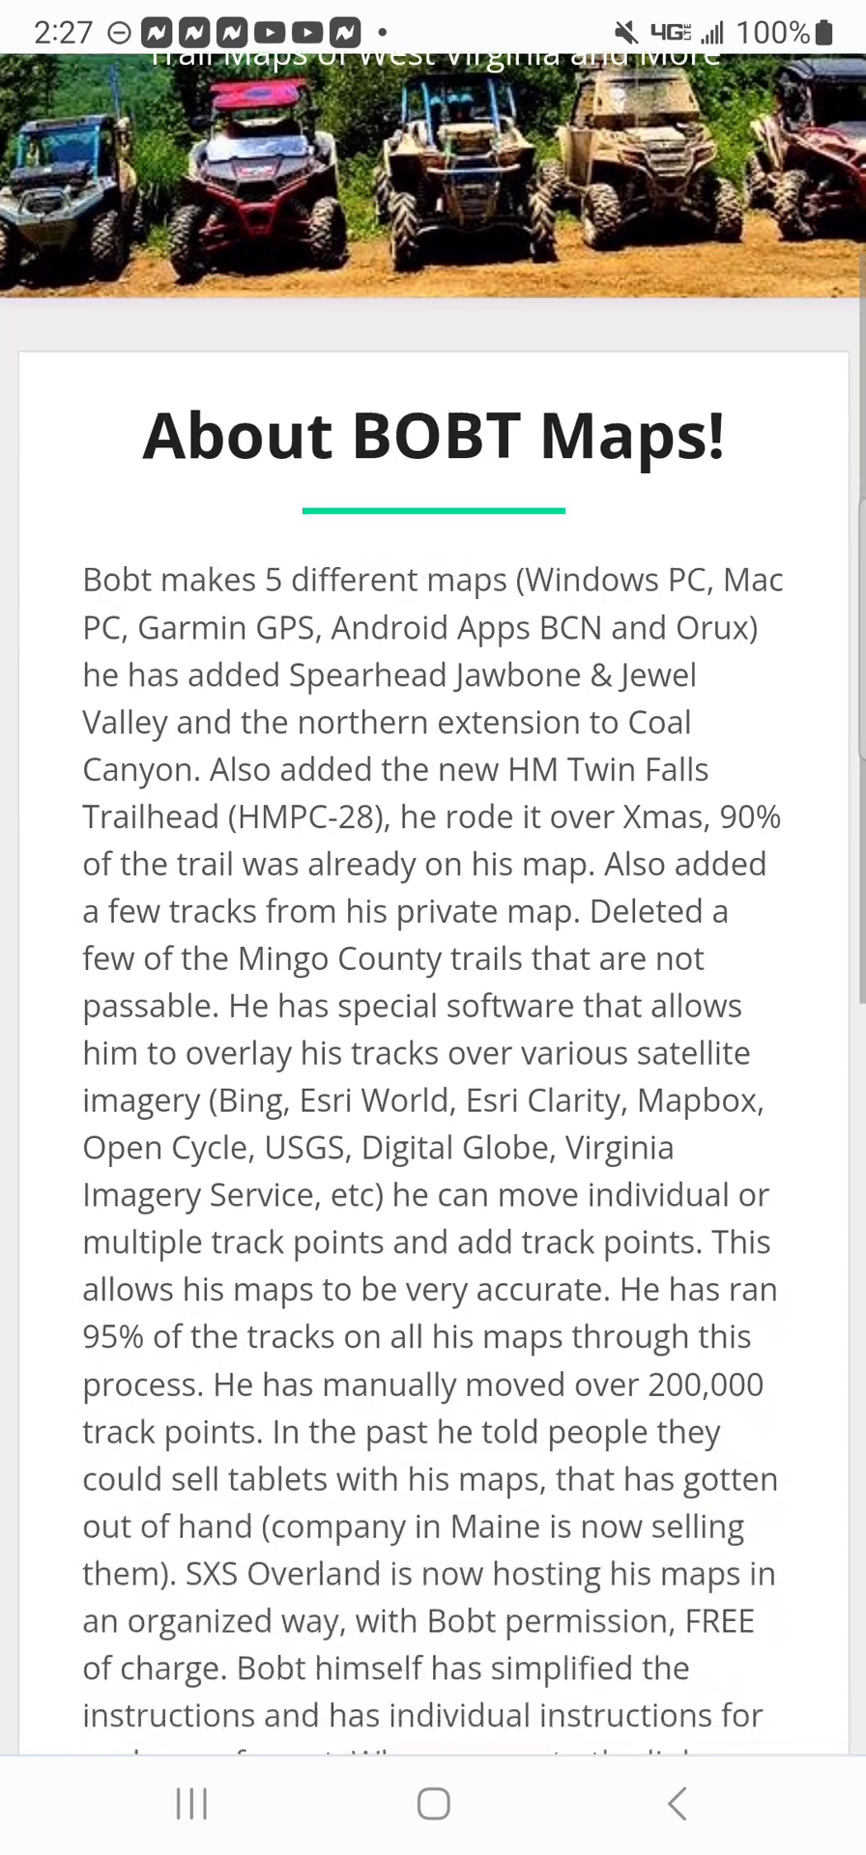
pyautogui.scroll(-3)
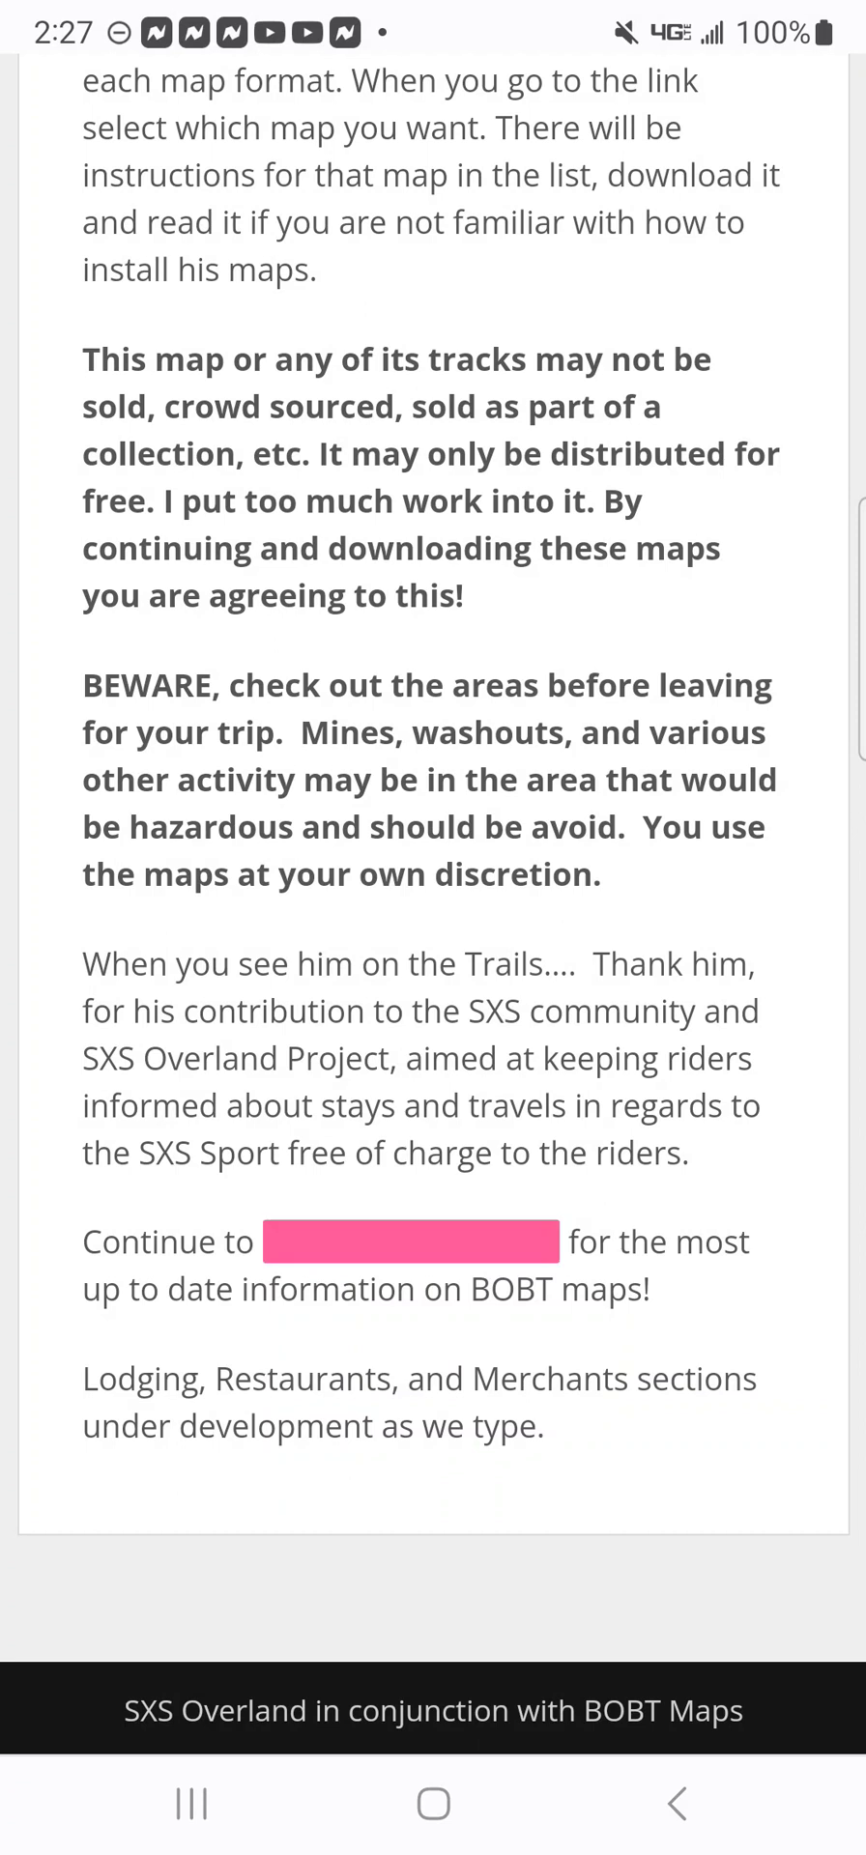
pyautogui.click(412, 1241)
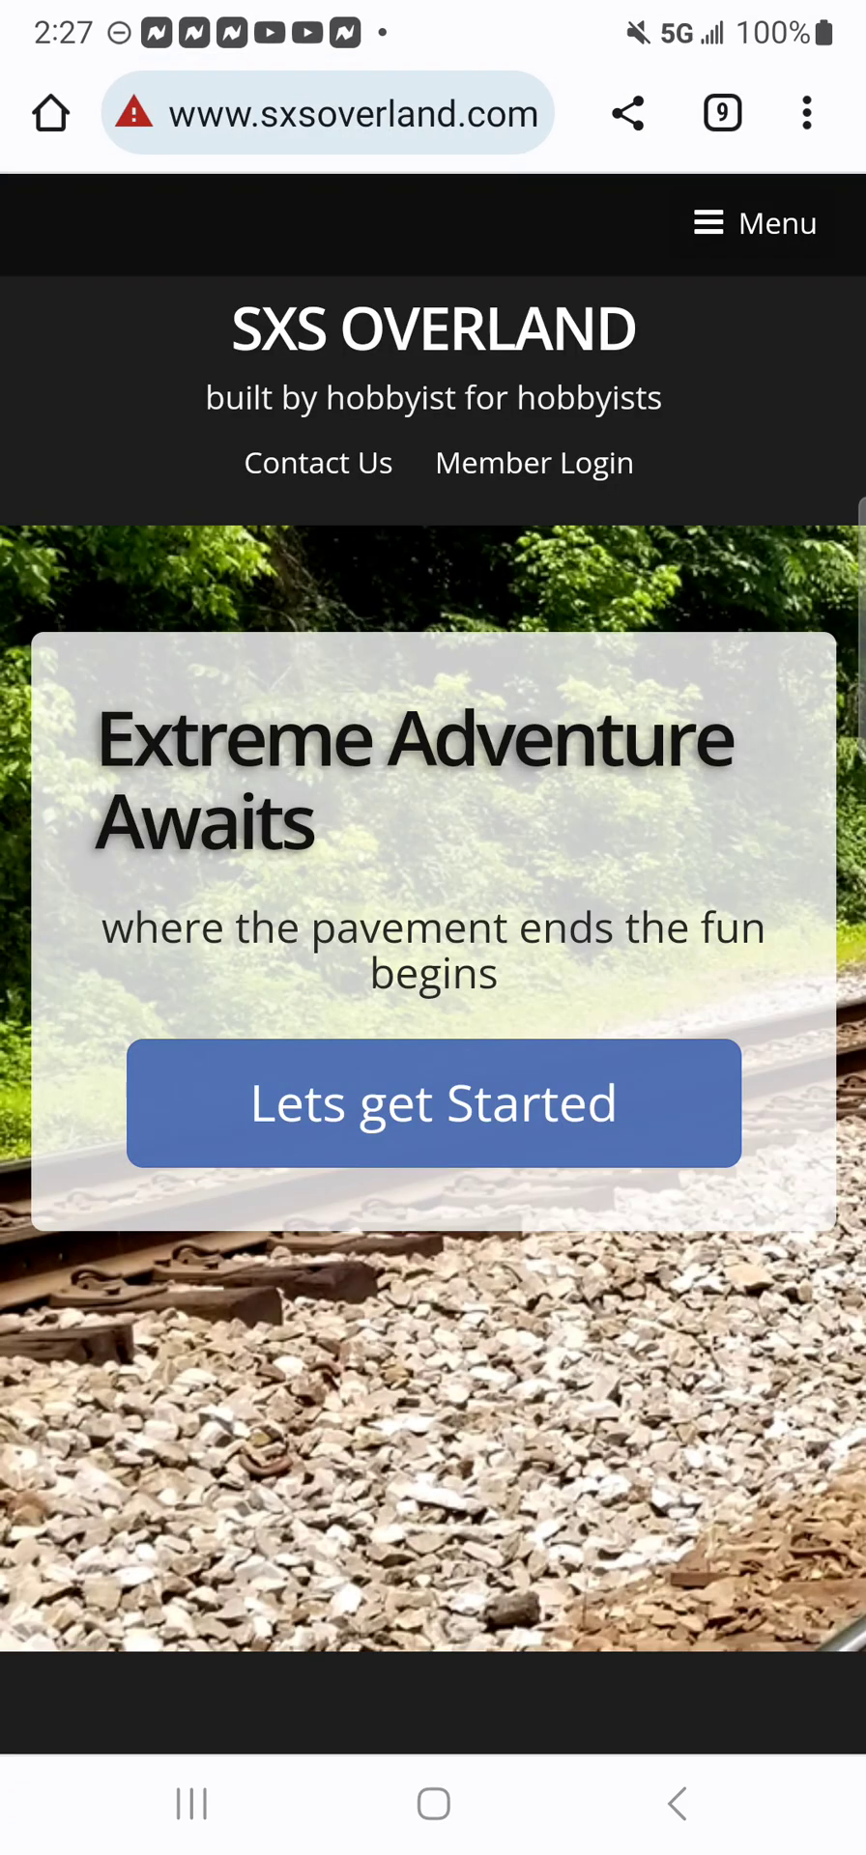
# Scroll the SXS Overland page toward the MediaFire Latest Public Map Files > BCN Pro Files folder link.
pyautogui.scroll(-3)
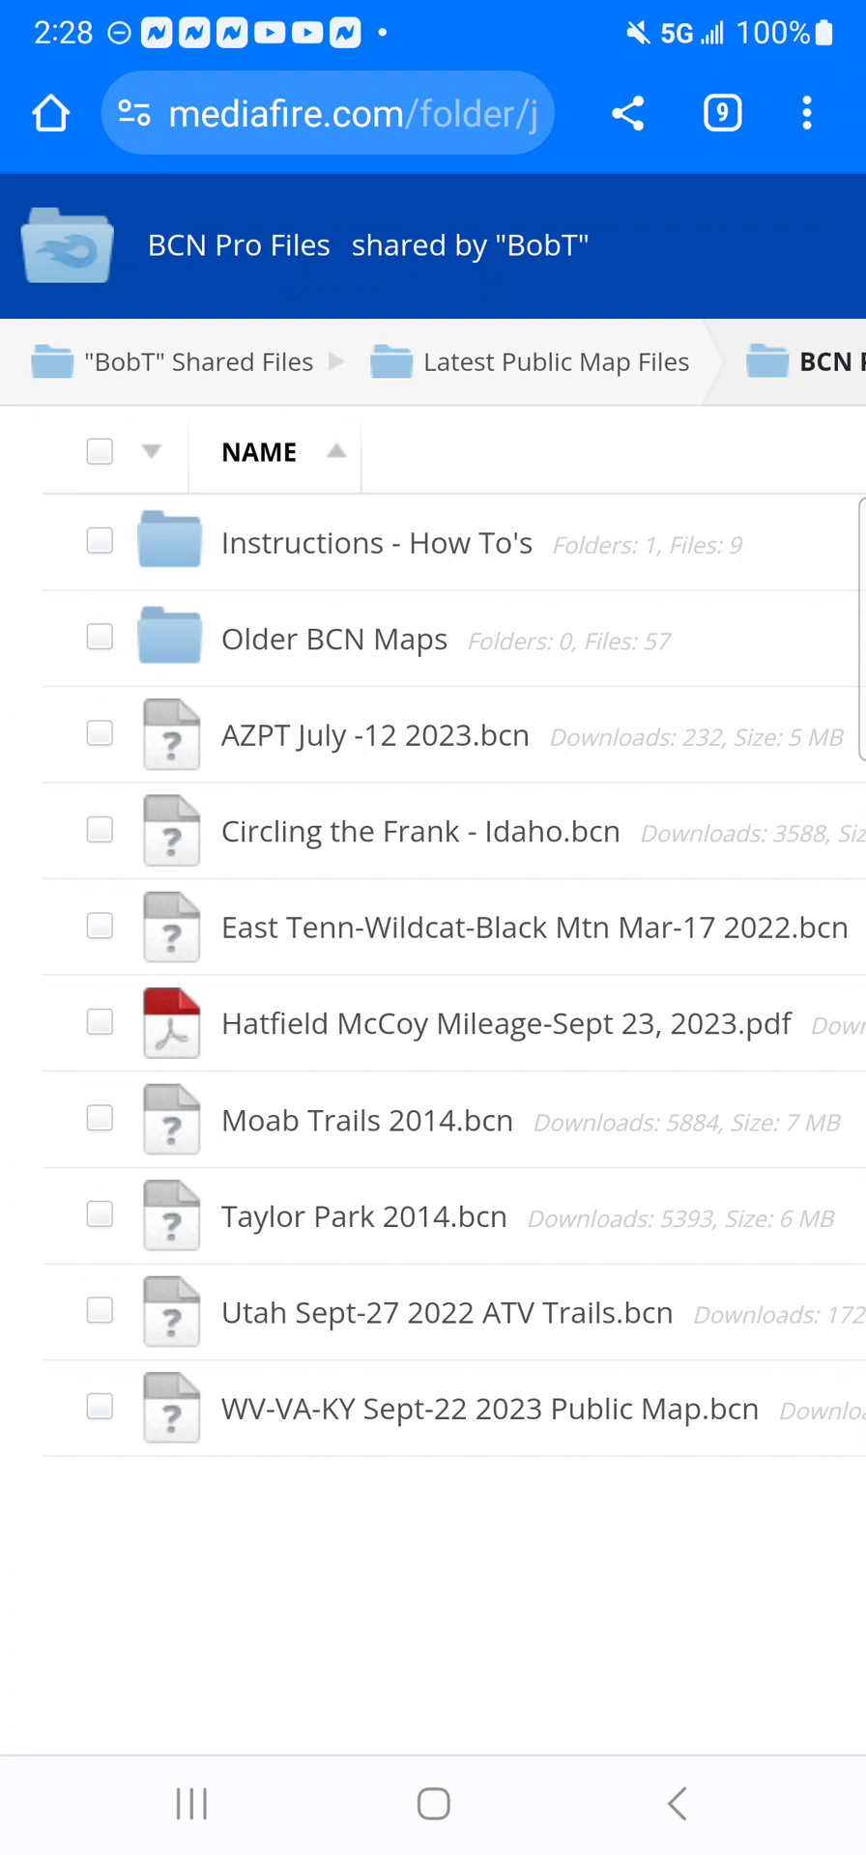
# Download WV-VA-KY Sept-22 2023 Public Map.bcn (46.54 MB), confirming another copy, and view it in Downloads.
pyautogui.click(489, 1409)
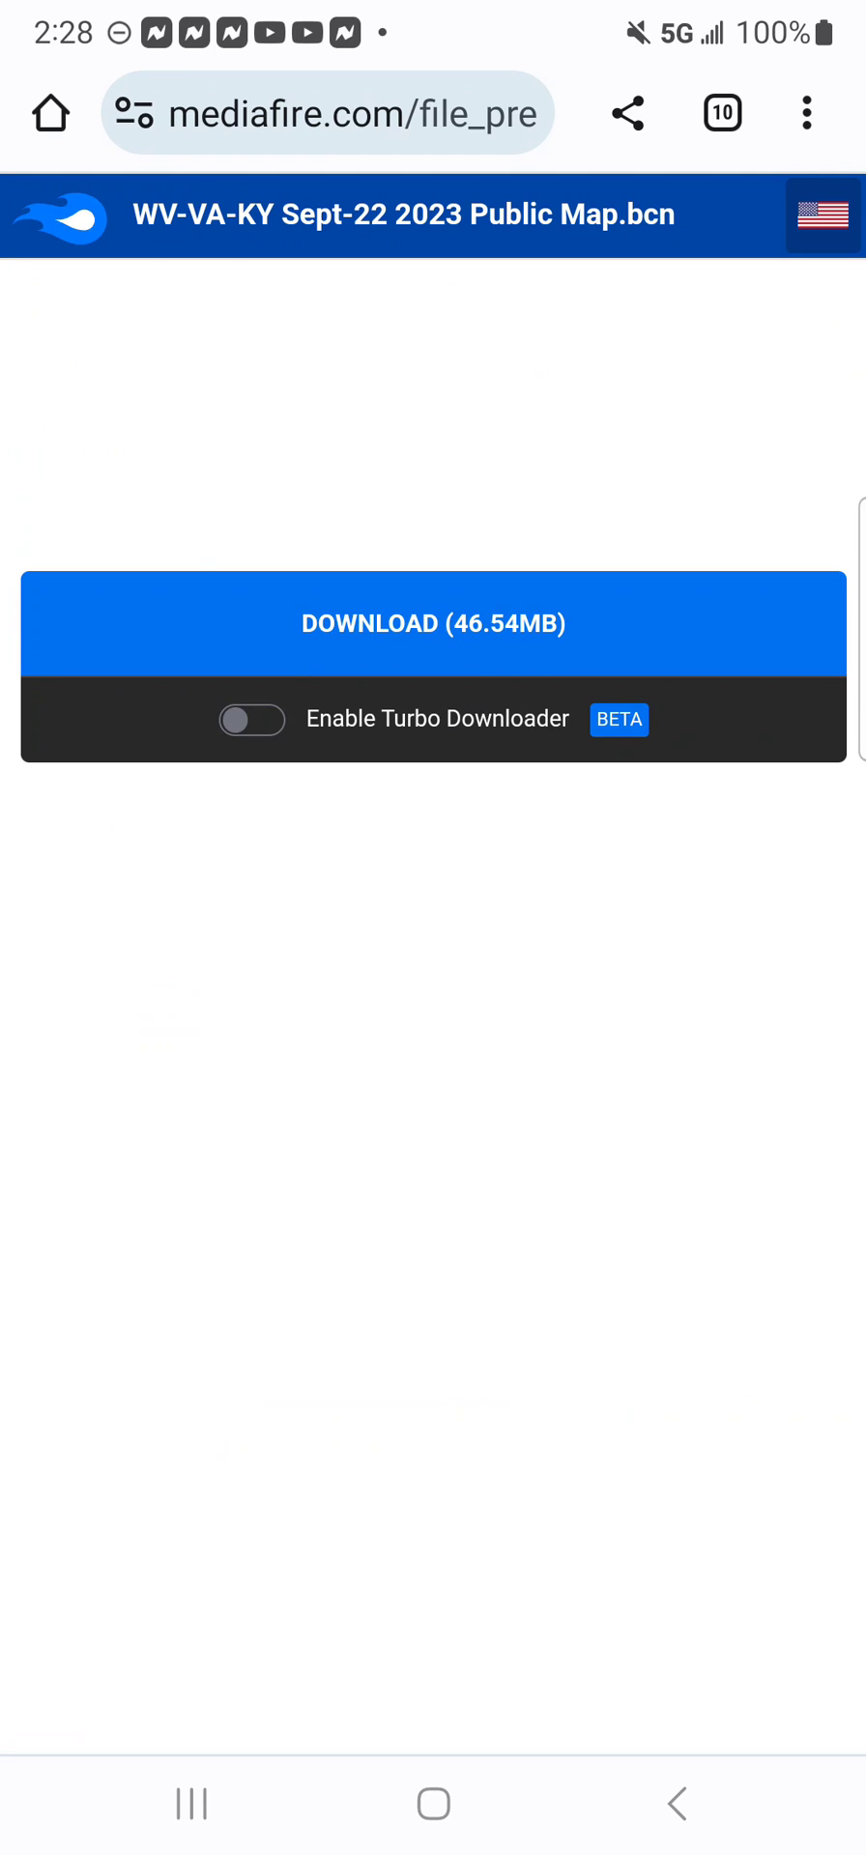
pyautogui.click(433, 623)
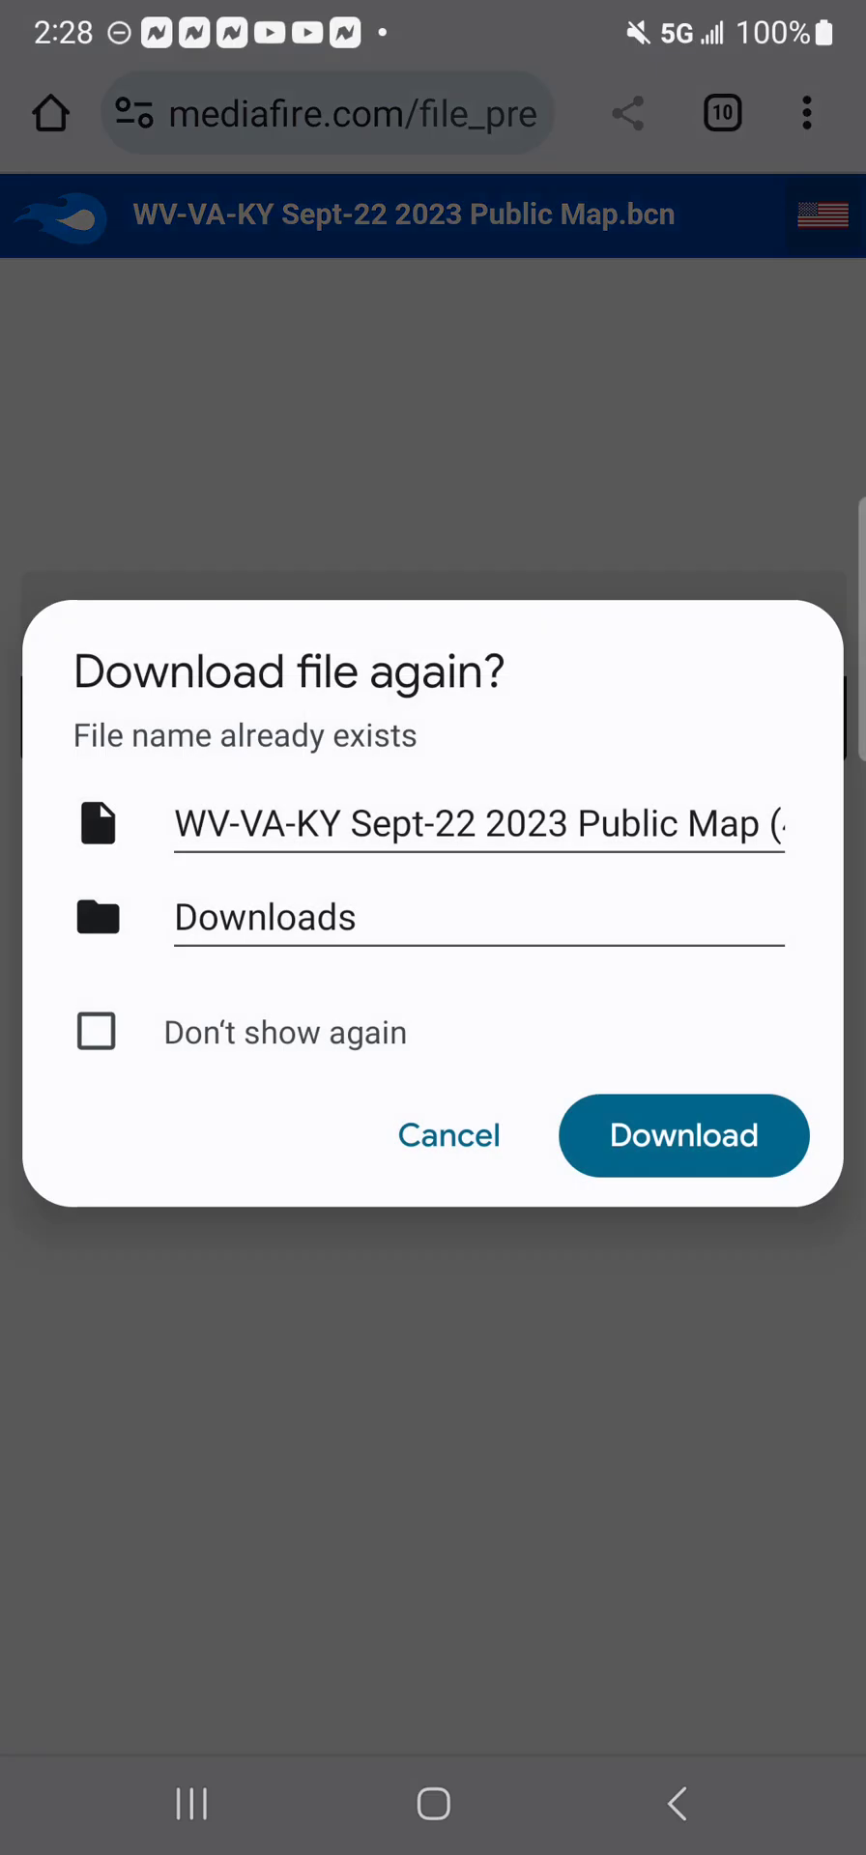
pyautogui.click(682, 1134)
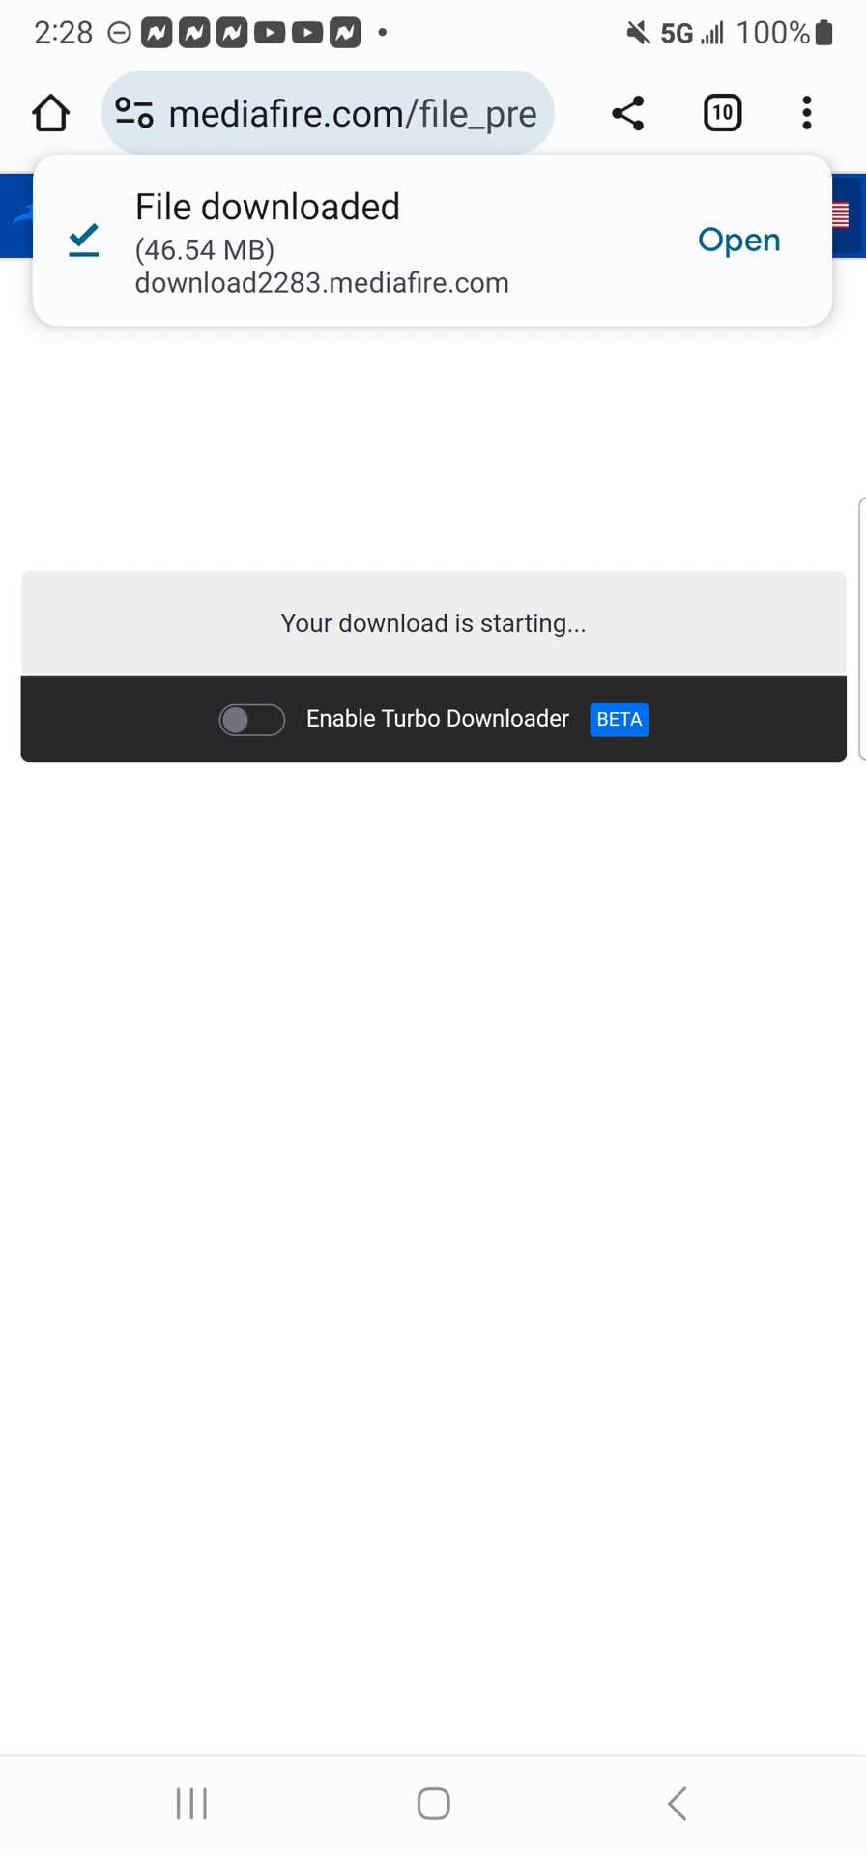
pyautogui.click(736, 239)
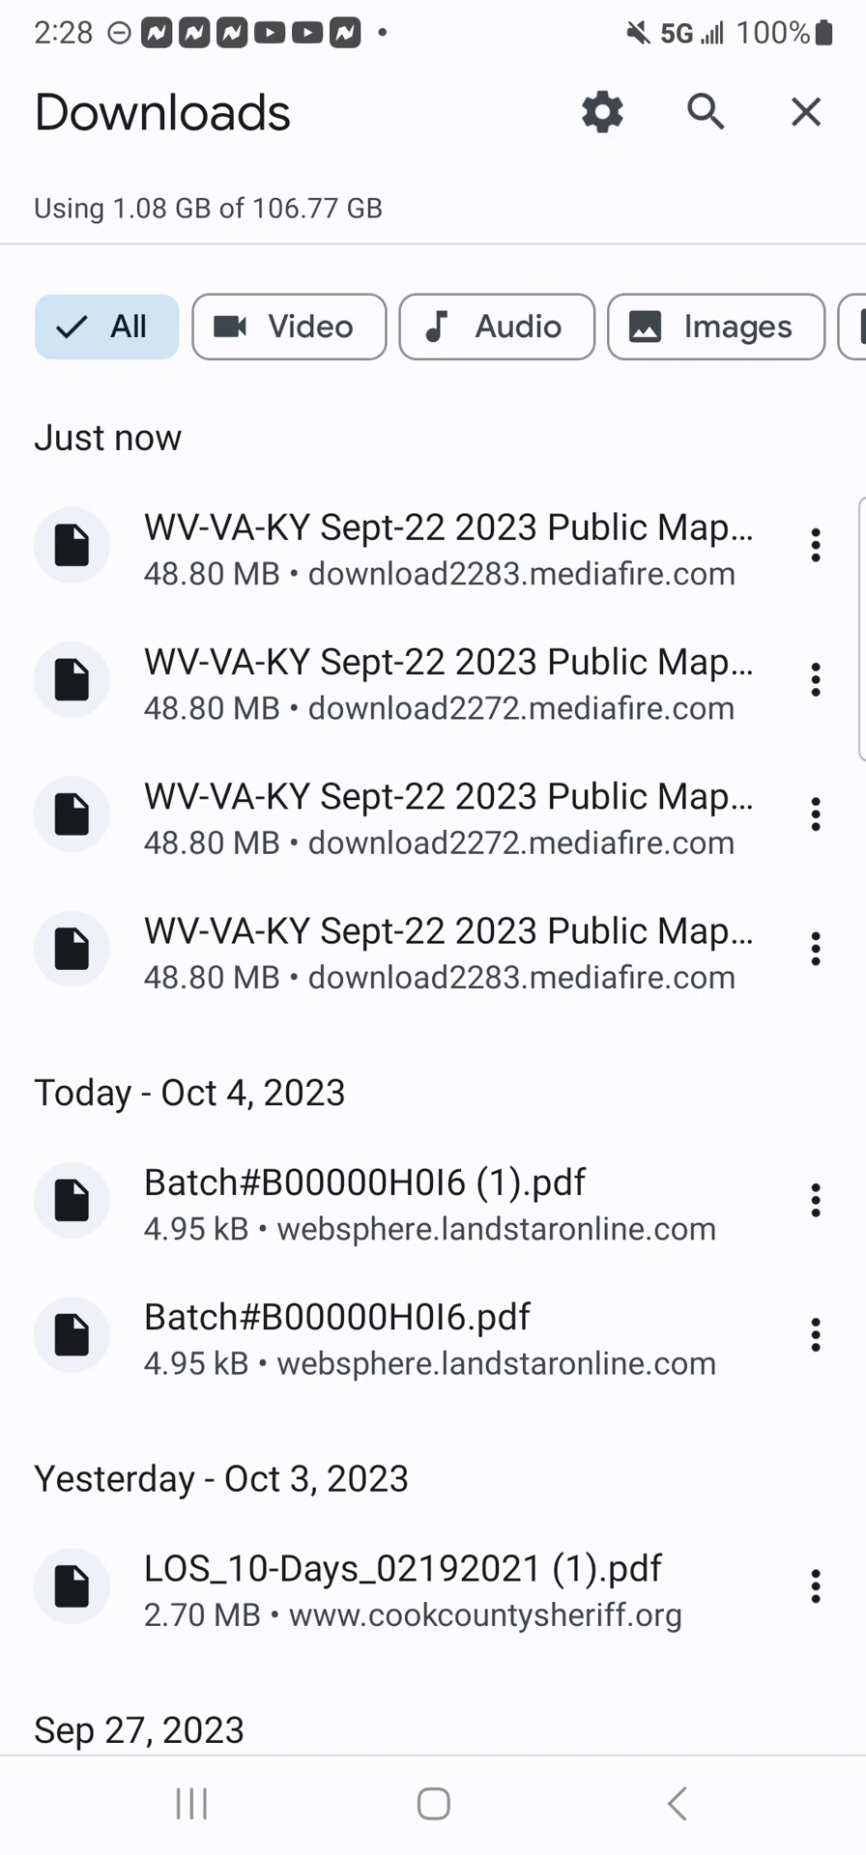
# Share the newest WV-VA-KY download to File Manager + from the share sheet.
pyautogui.click(816, 545)
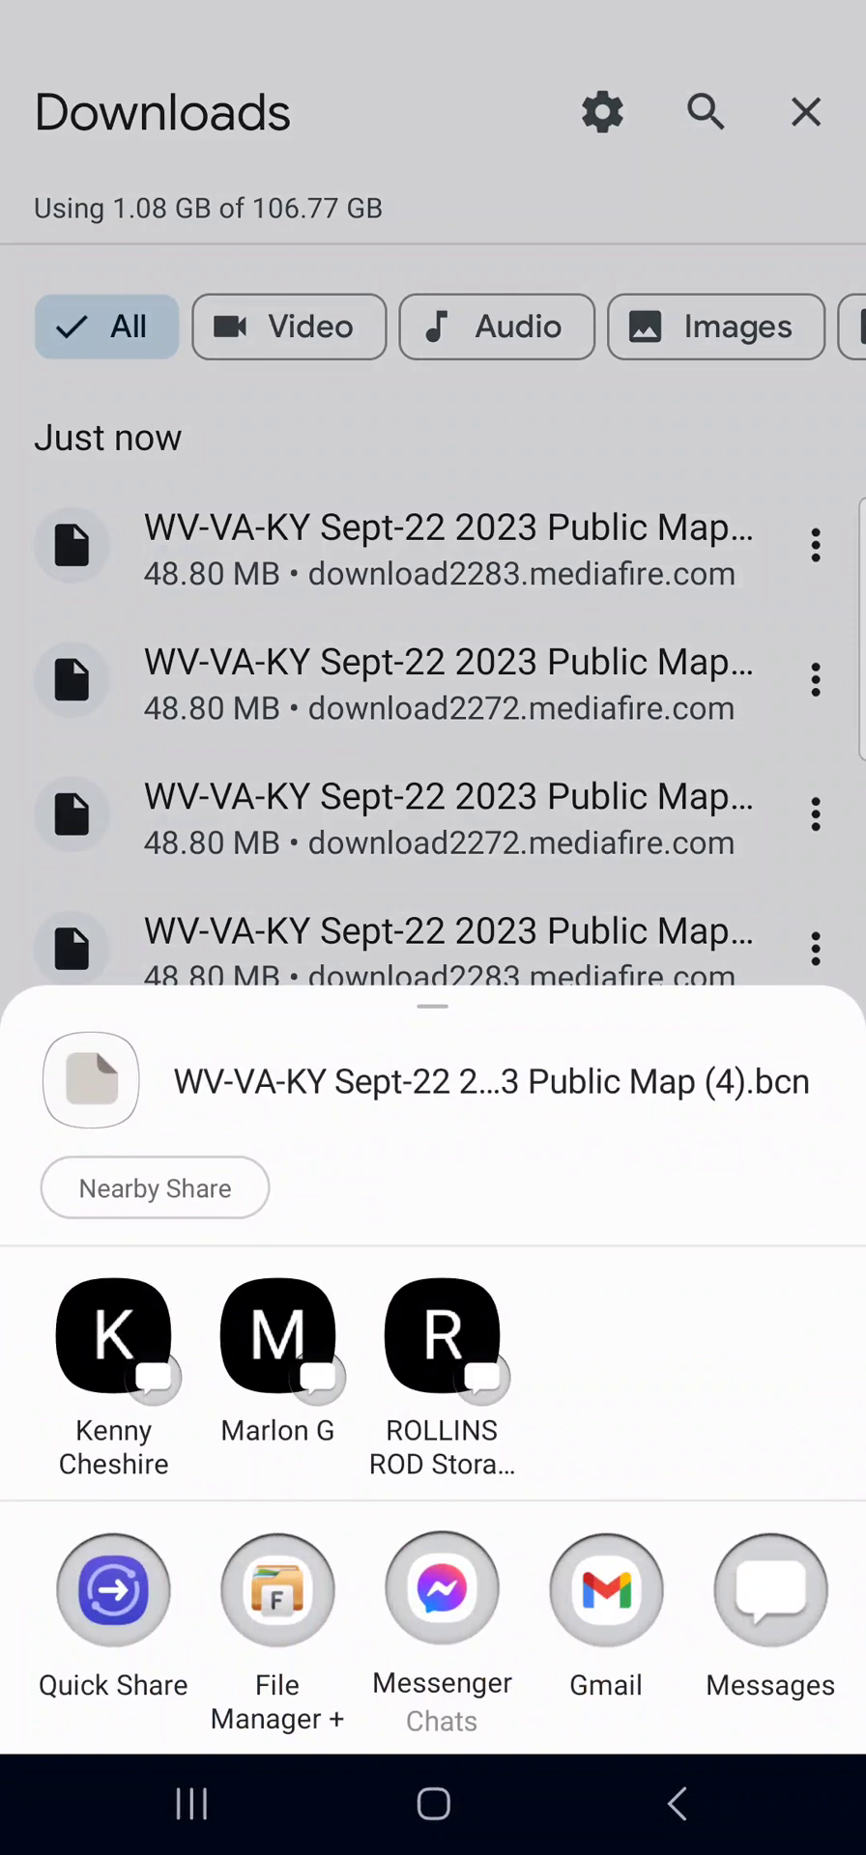
pyautogui.click(277, 1588)
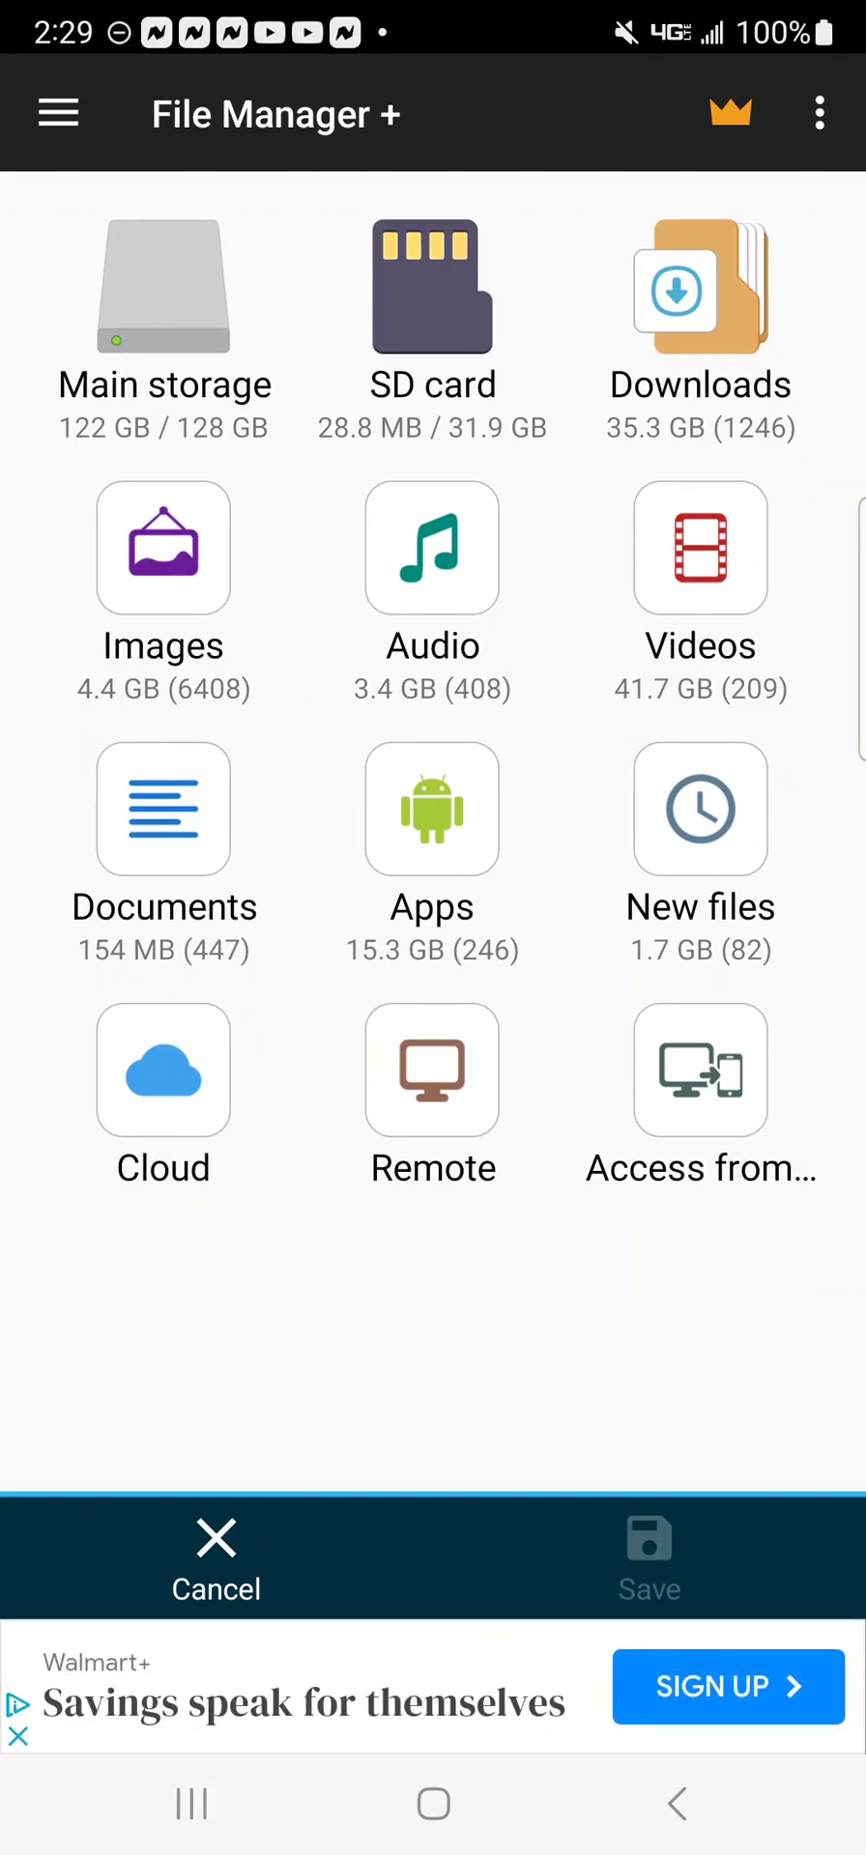
# Save the map as WV-VA-KY Sept-22 2023 Public Map (4).bcn in Main storage's com.crittermap bcnav/data folder.
pyautogui.click(162, 286)
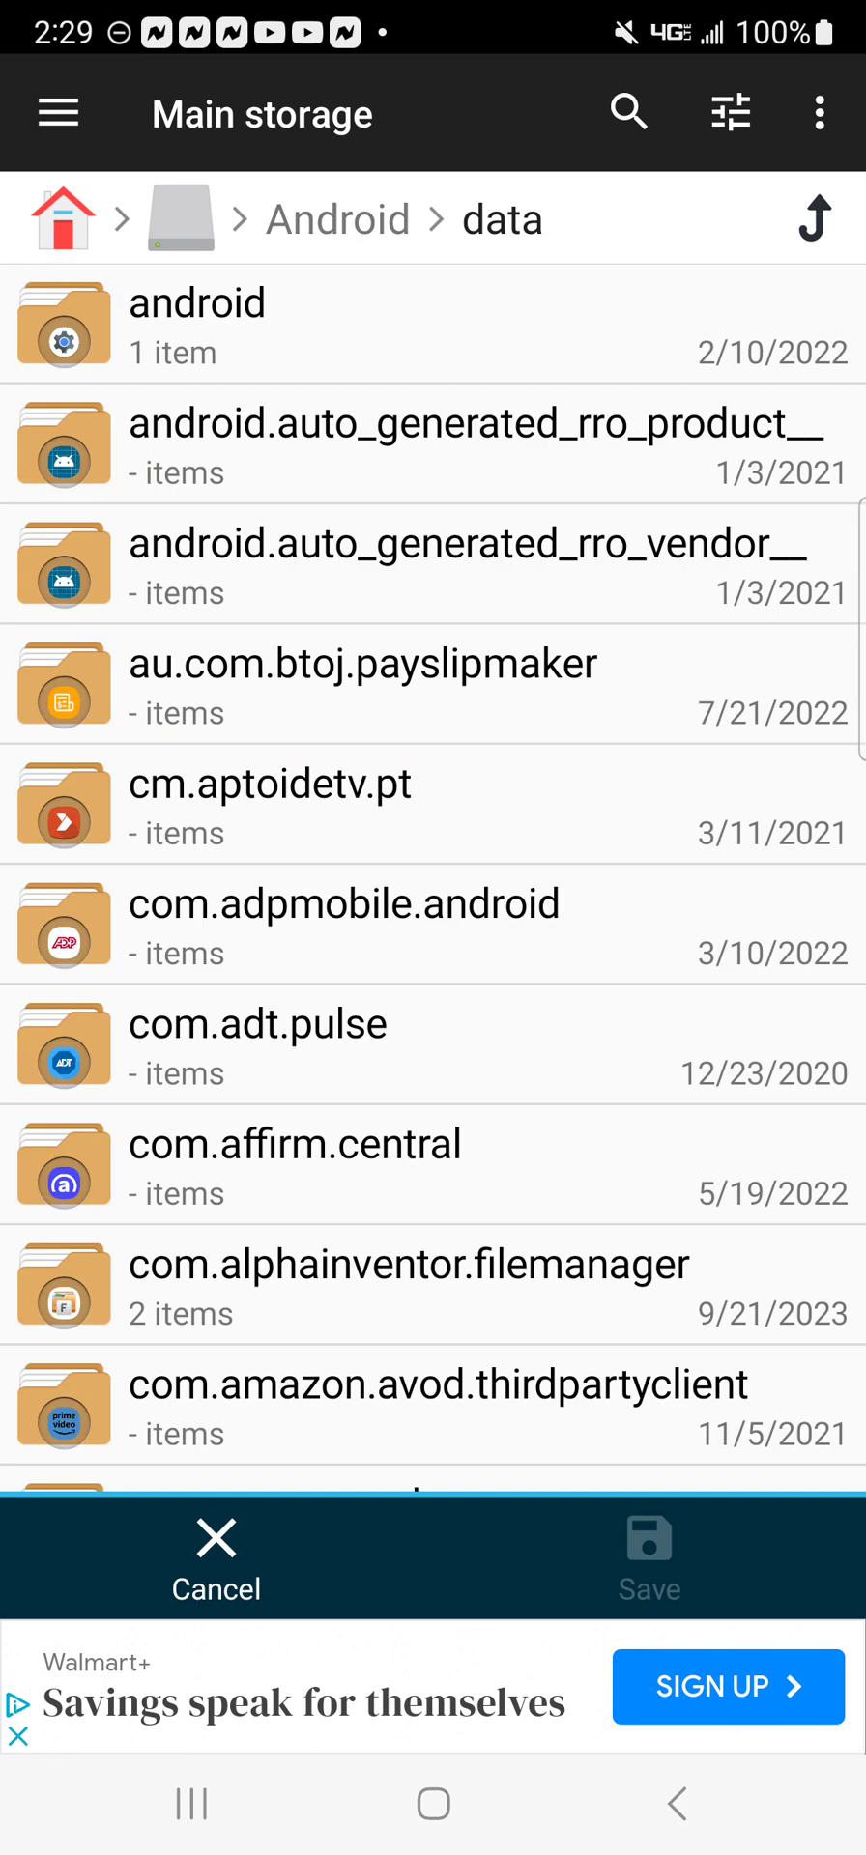
pyautogui.scroll(-3)
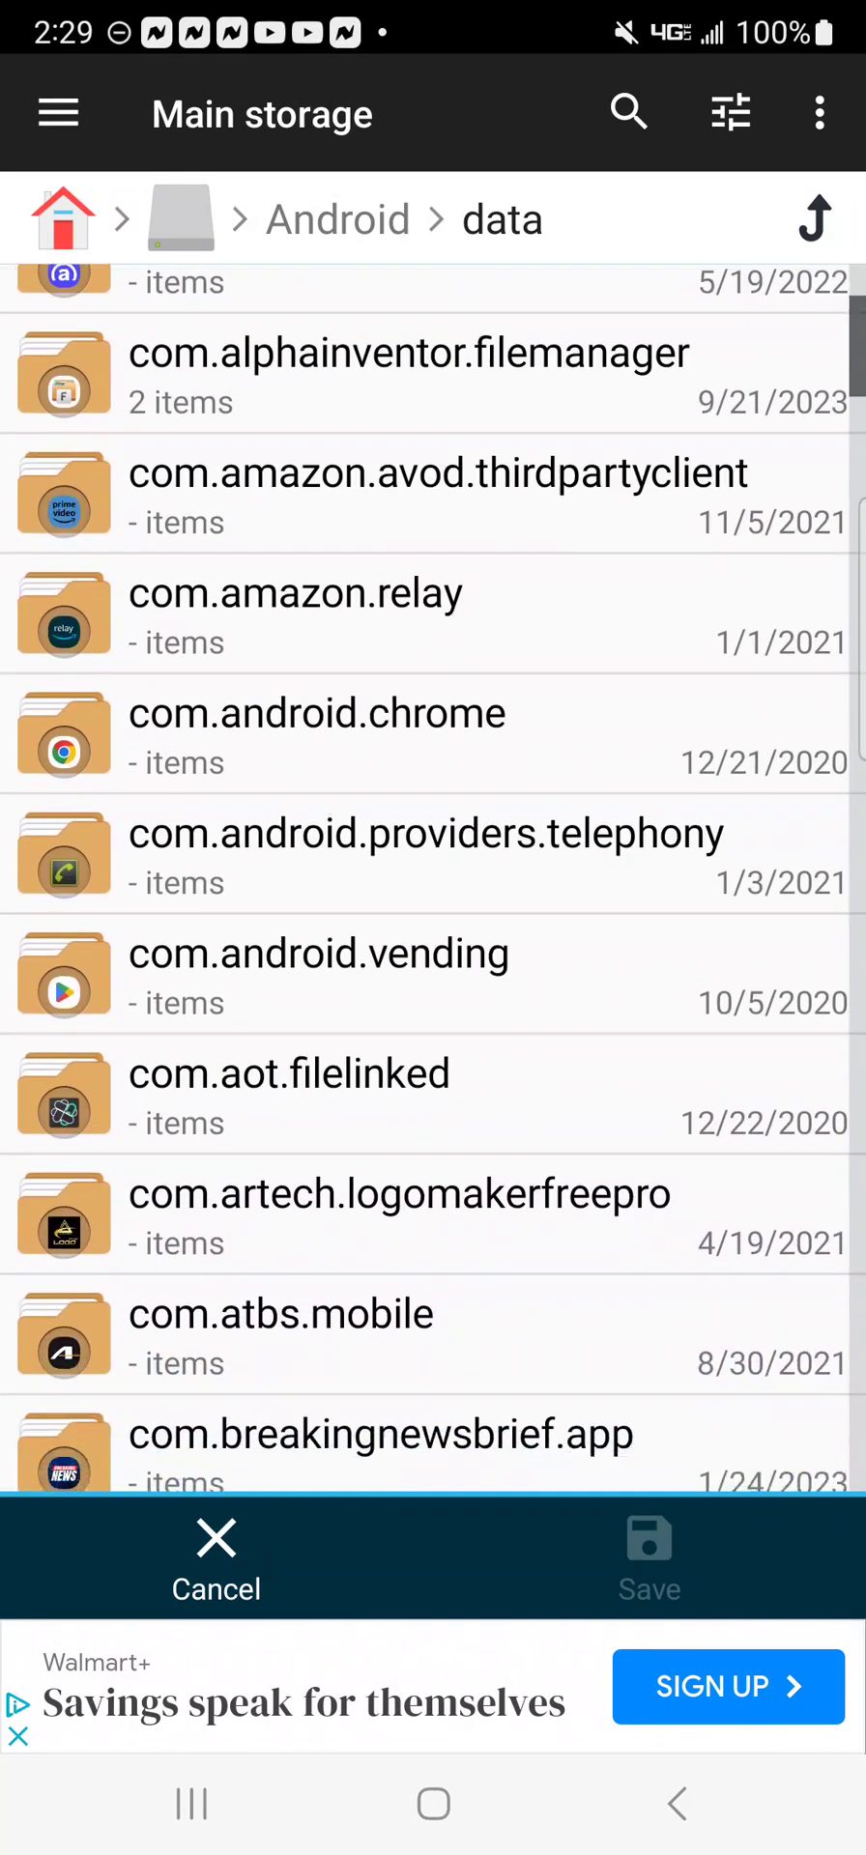
pyautogui.scroll(-3)
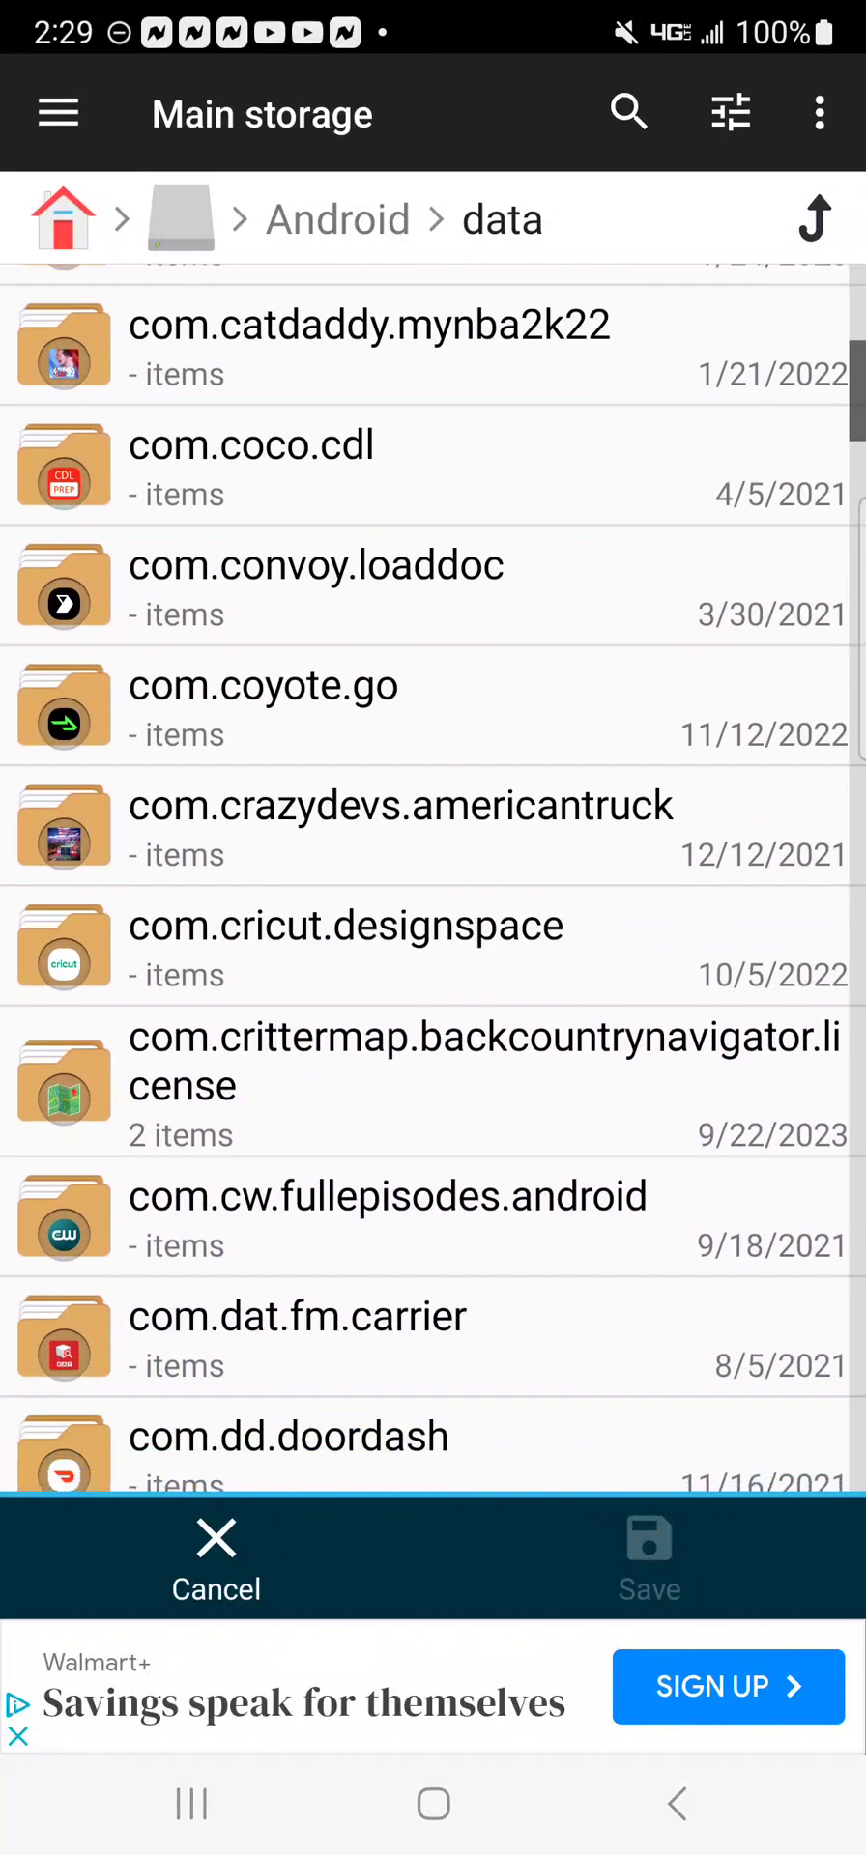
pyautogui.scroll(-3)
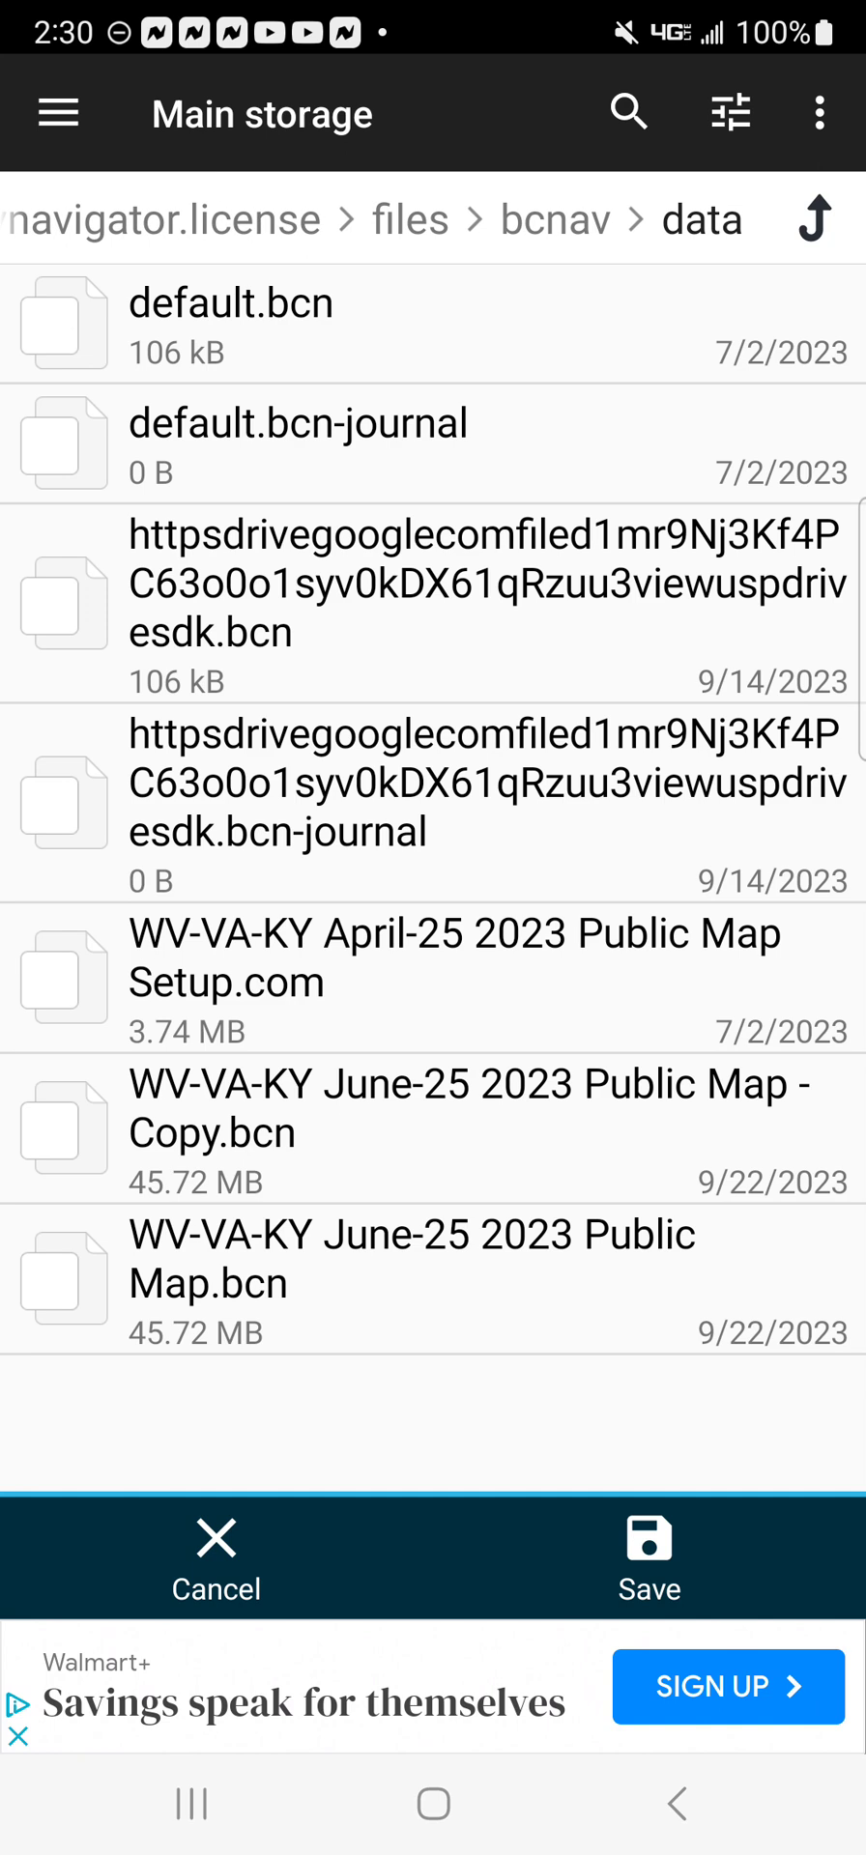
pyautogui.click(647, 1558)
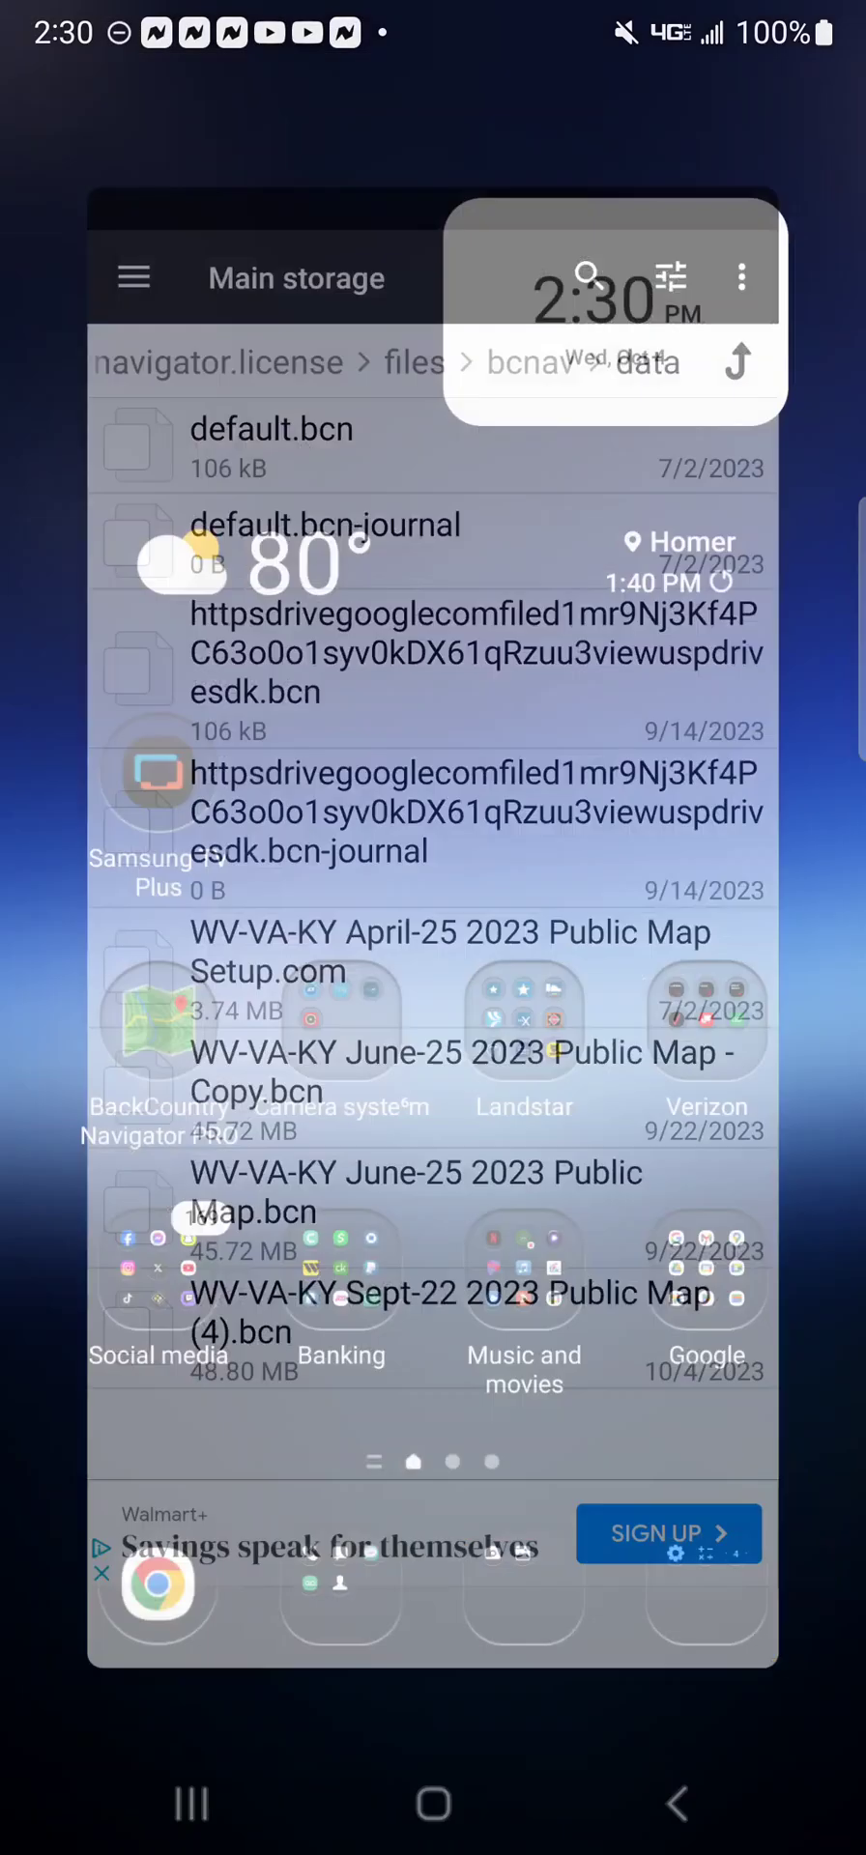
# Return to the home screen and launch BackCountry Navigator PRO.
pyautogui.click(433, 1803)
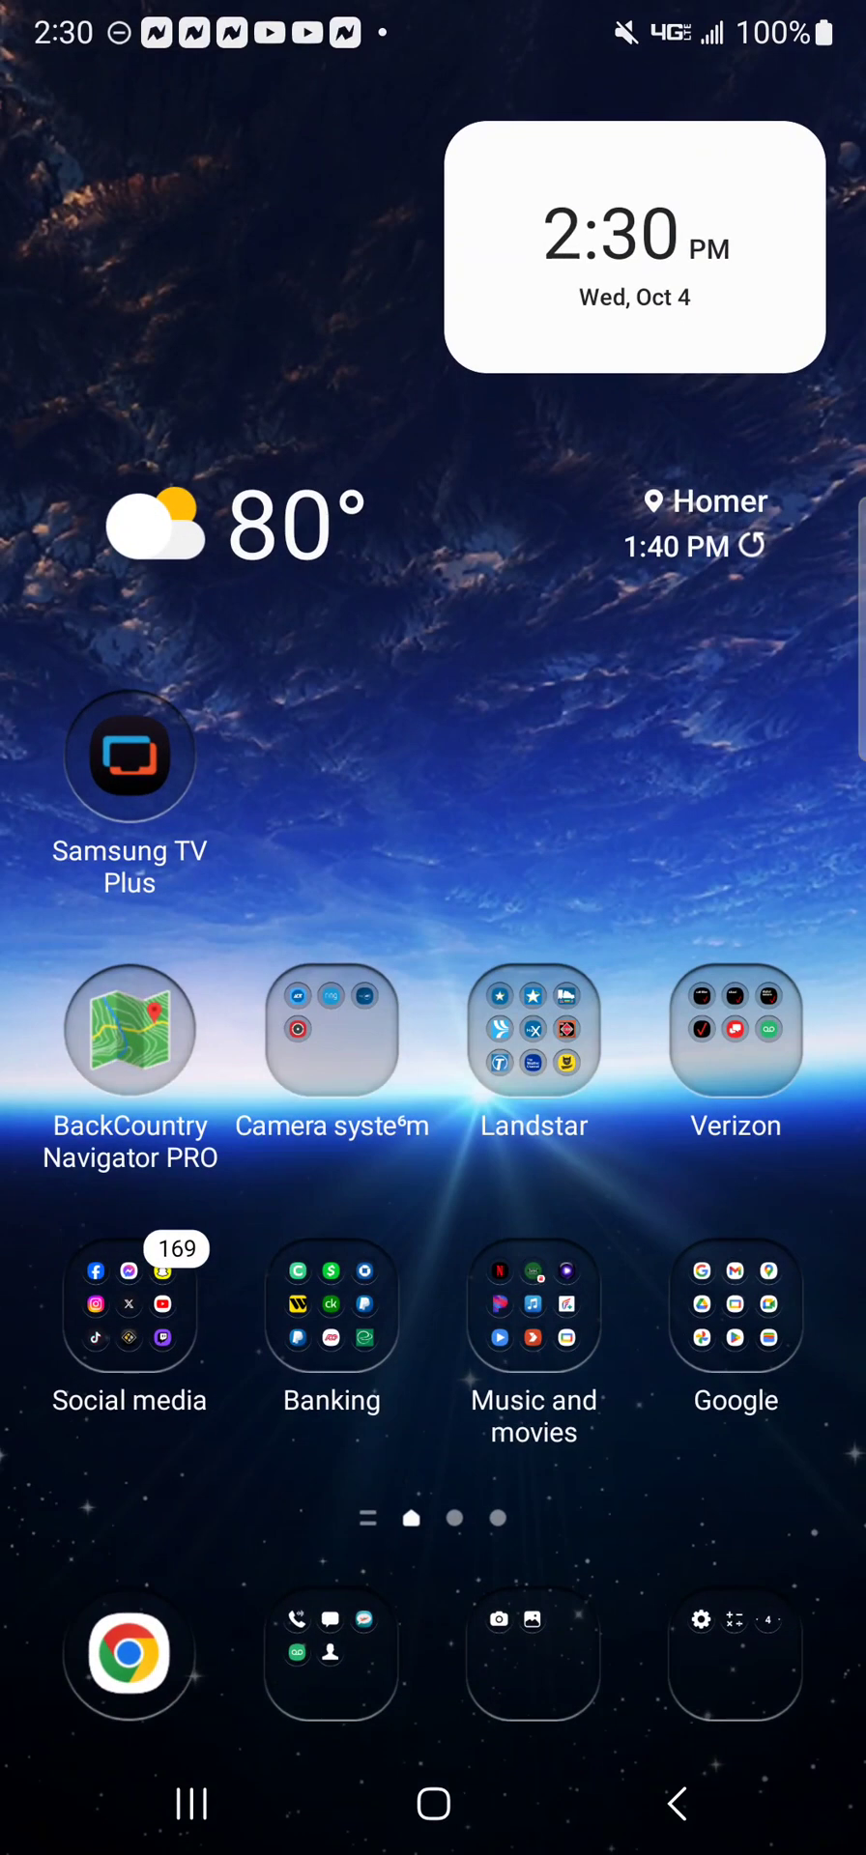
pyautogui.click(130, 1028)
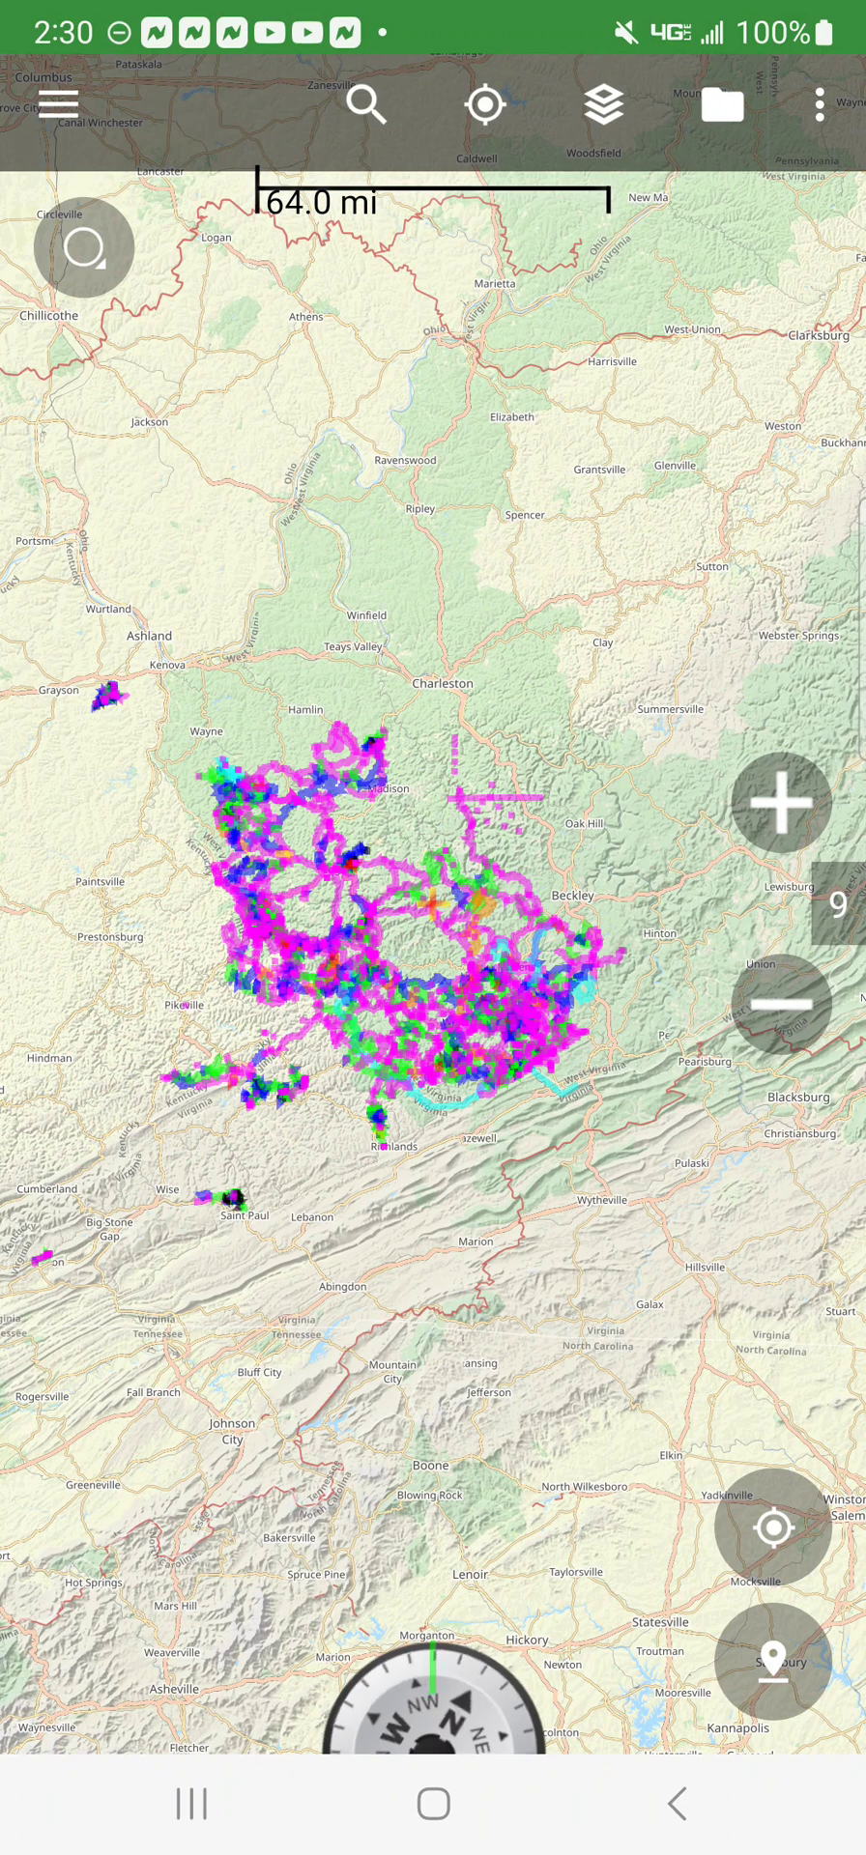
# Change the trip database to WV-VA-KY Sept-22 2023 Public Map so its trails load on the map.
pyautogui.click(723, 104)
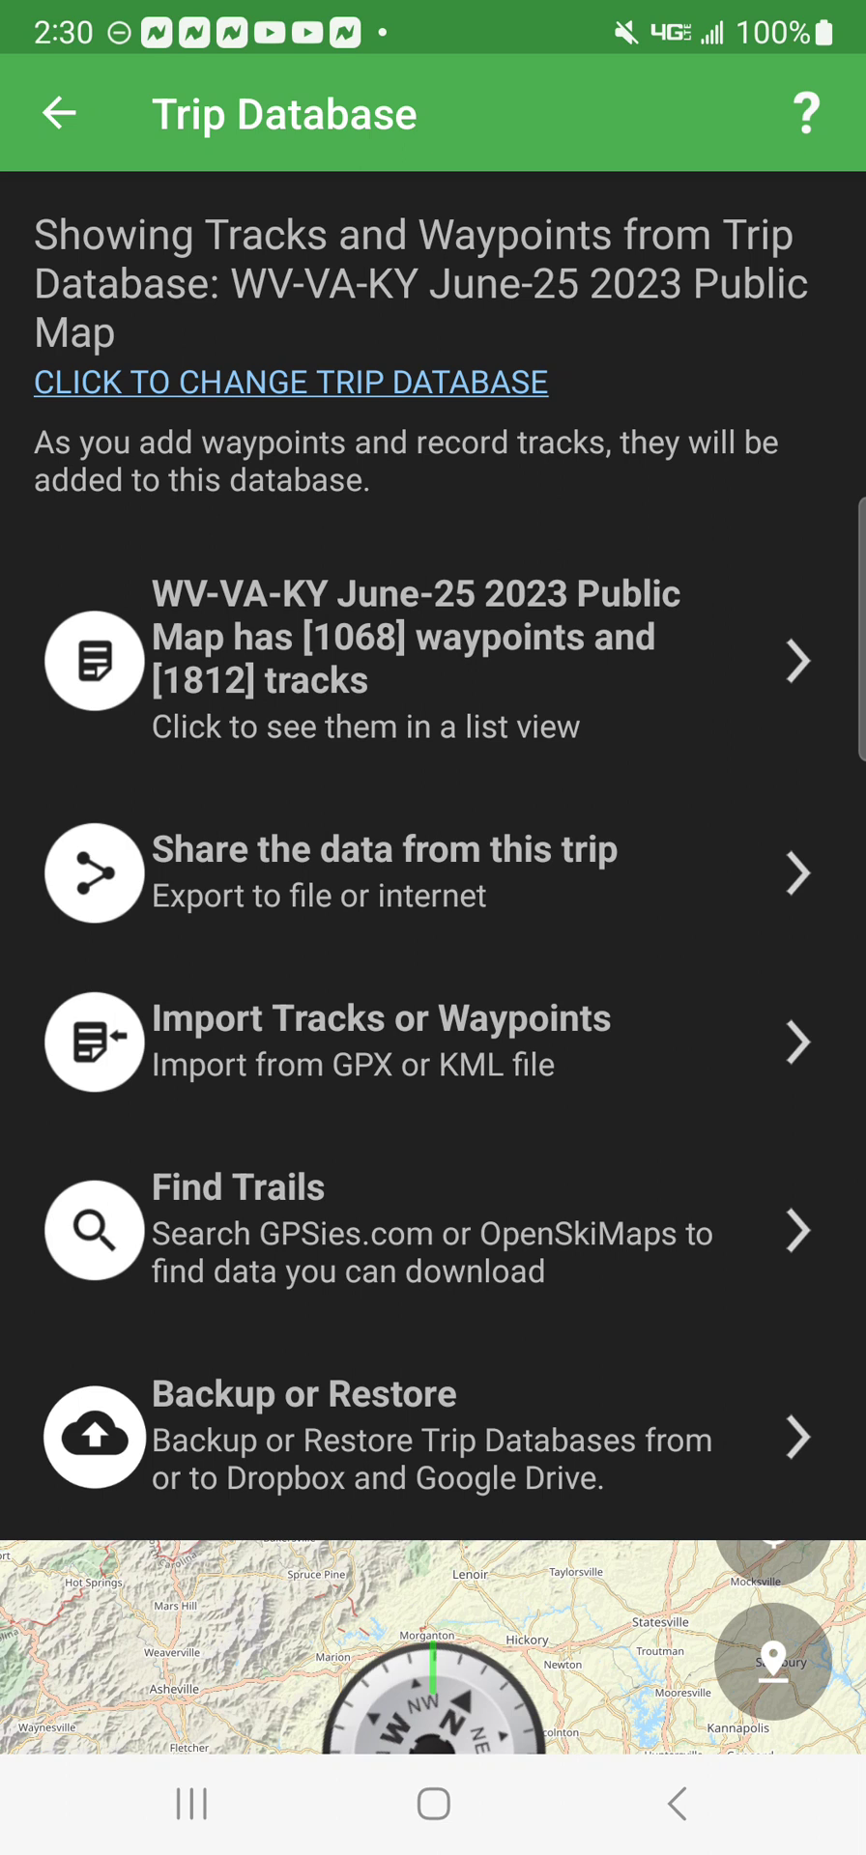
pyautogui.click(290, 381)
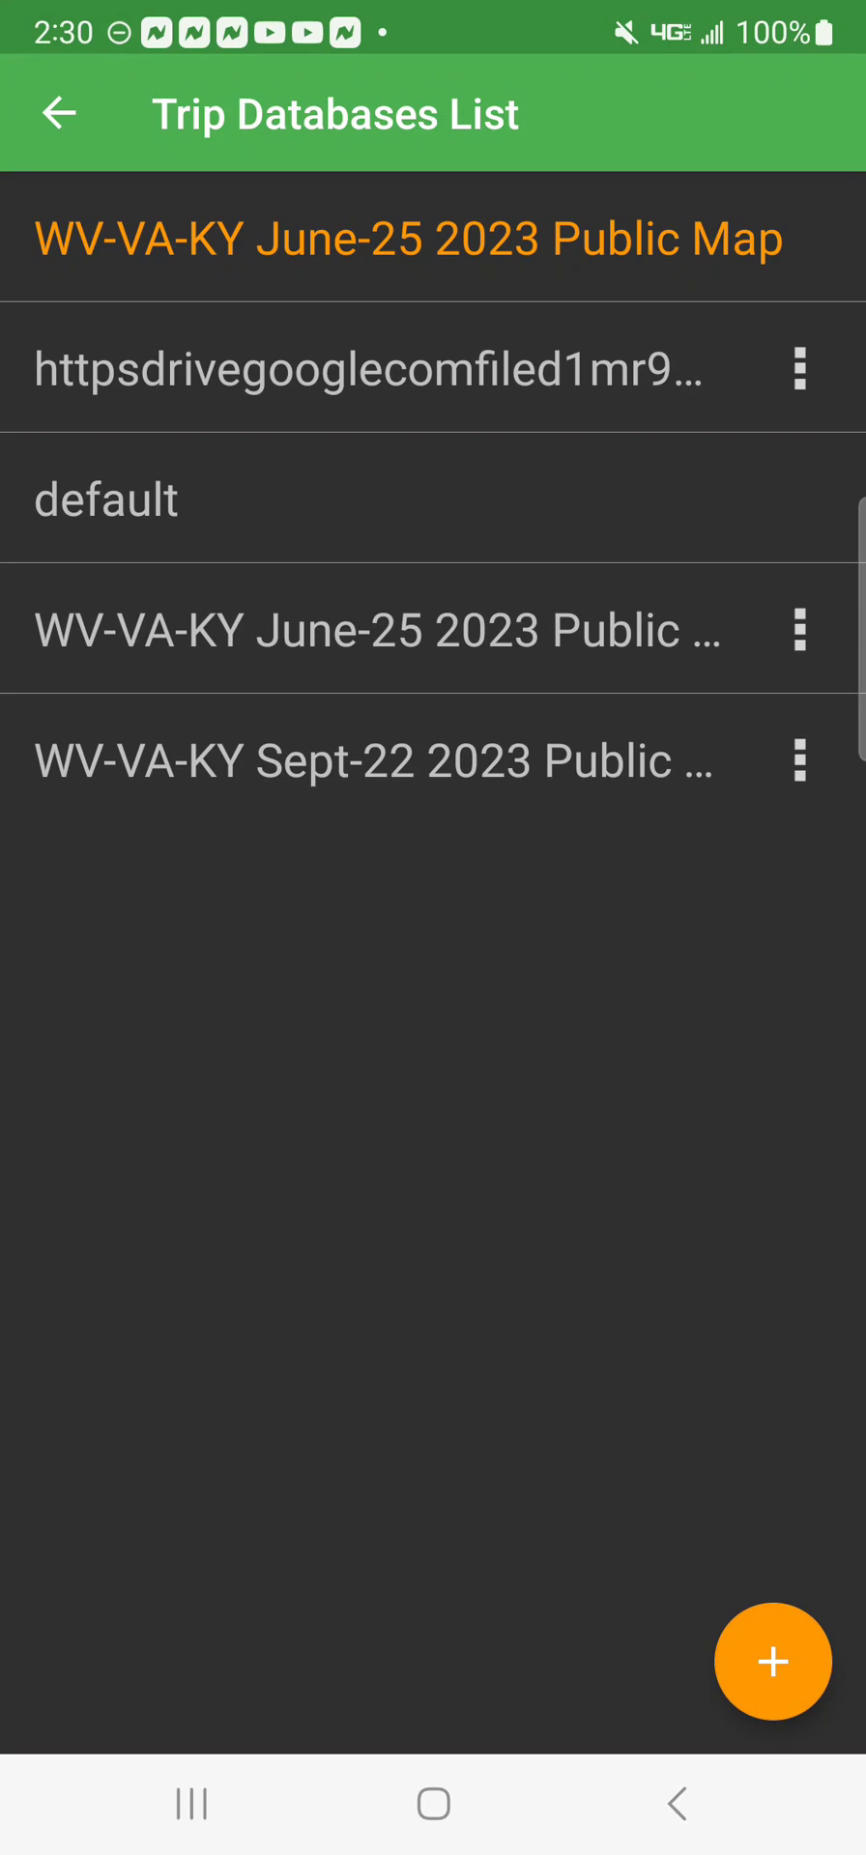
pyautogui.click(379, 757)
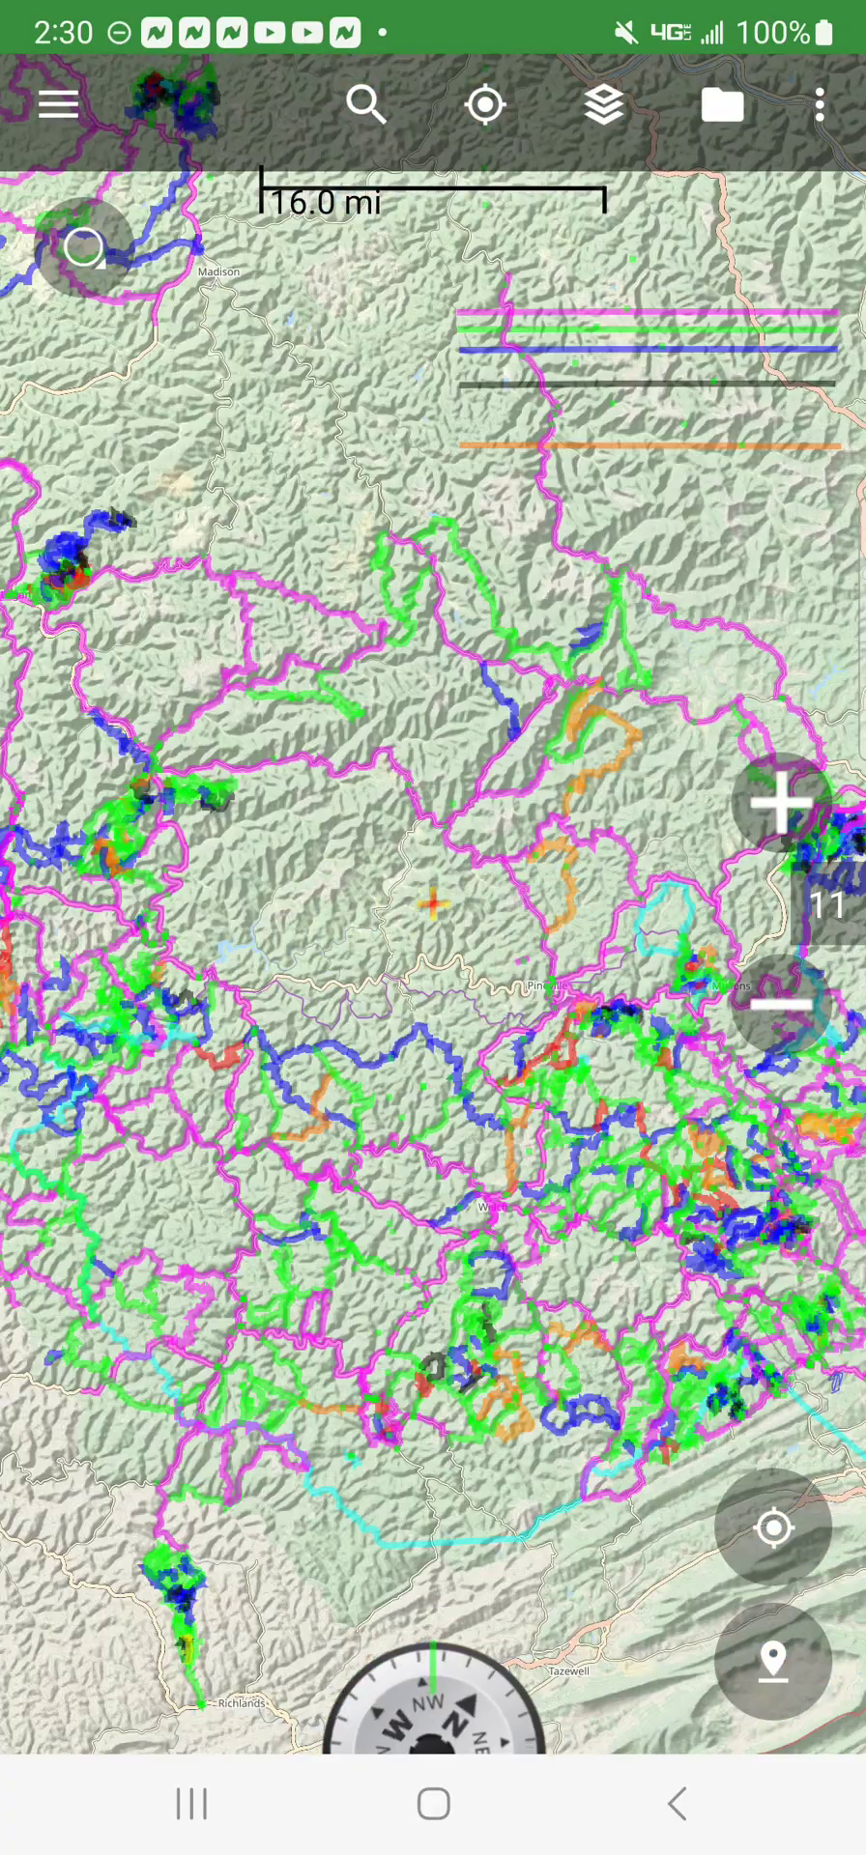
# Zoom out two levels then in one to frame the whole WV-VA-KY trail network.
pyautogui.click(777, 1003)
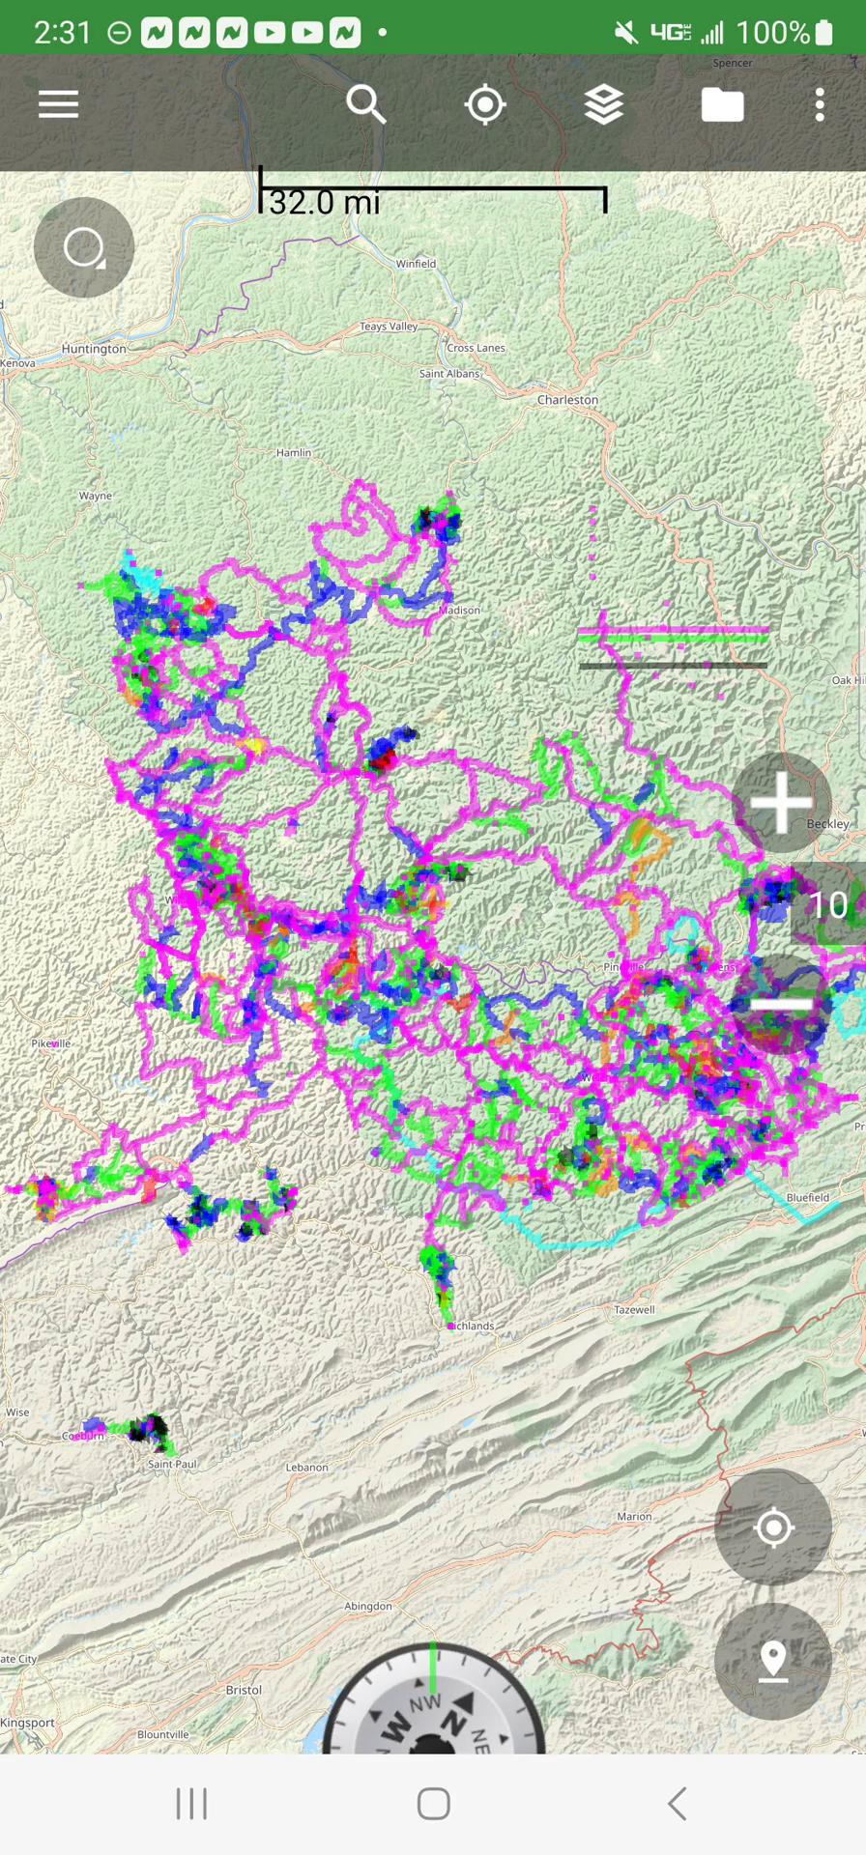
pyautogui.click(783, 1005)
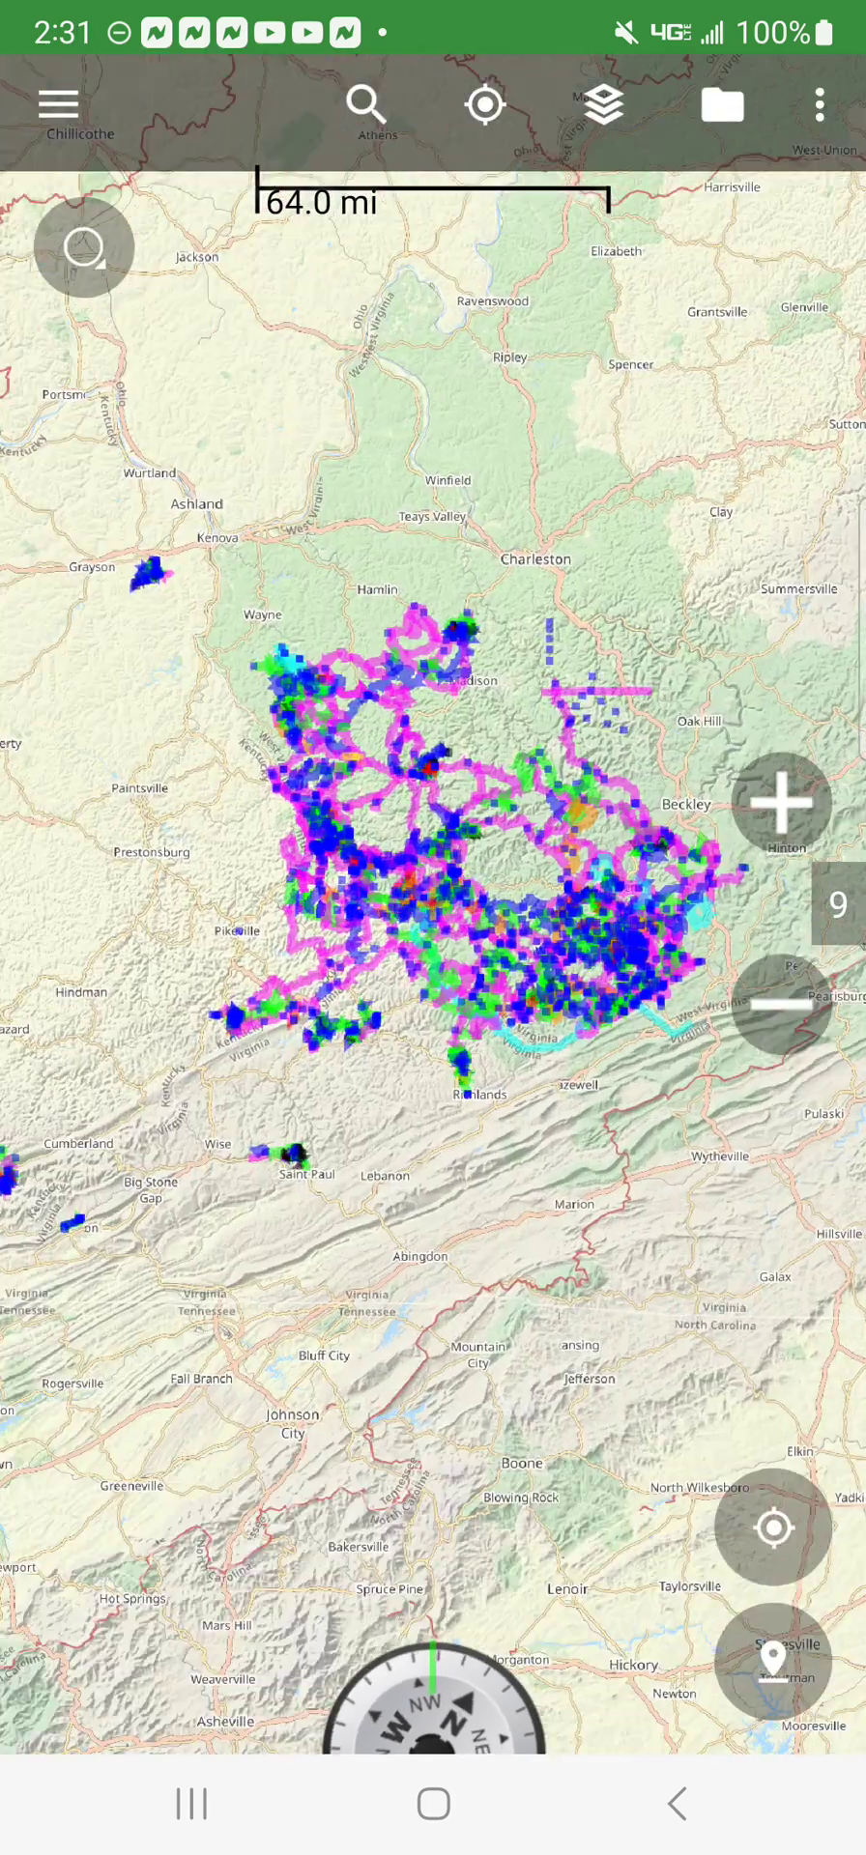
pyautogui.click(780, 800)
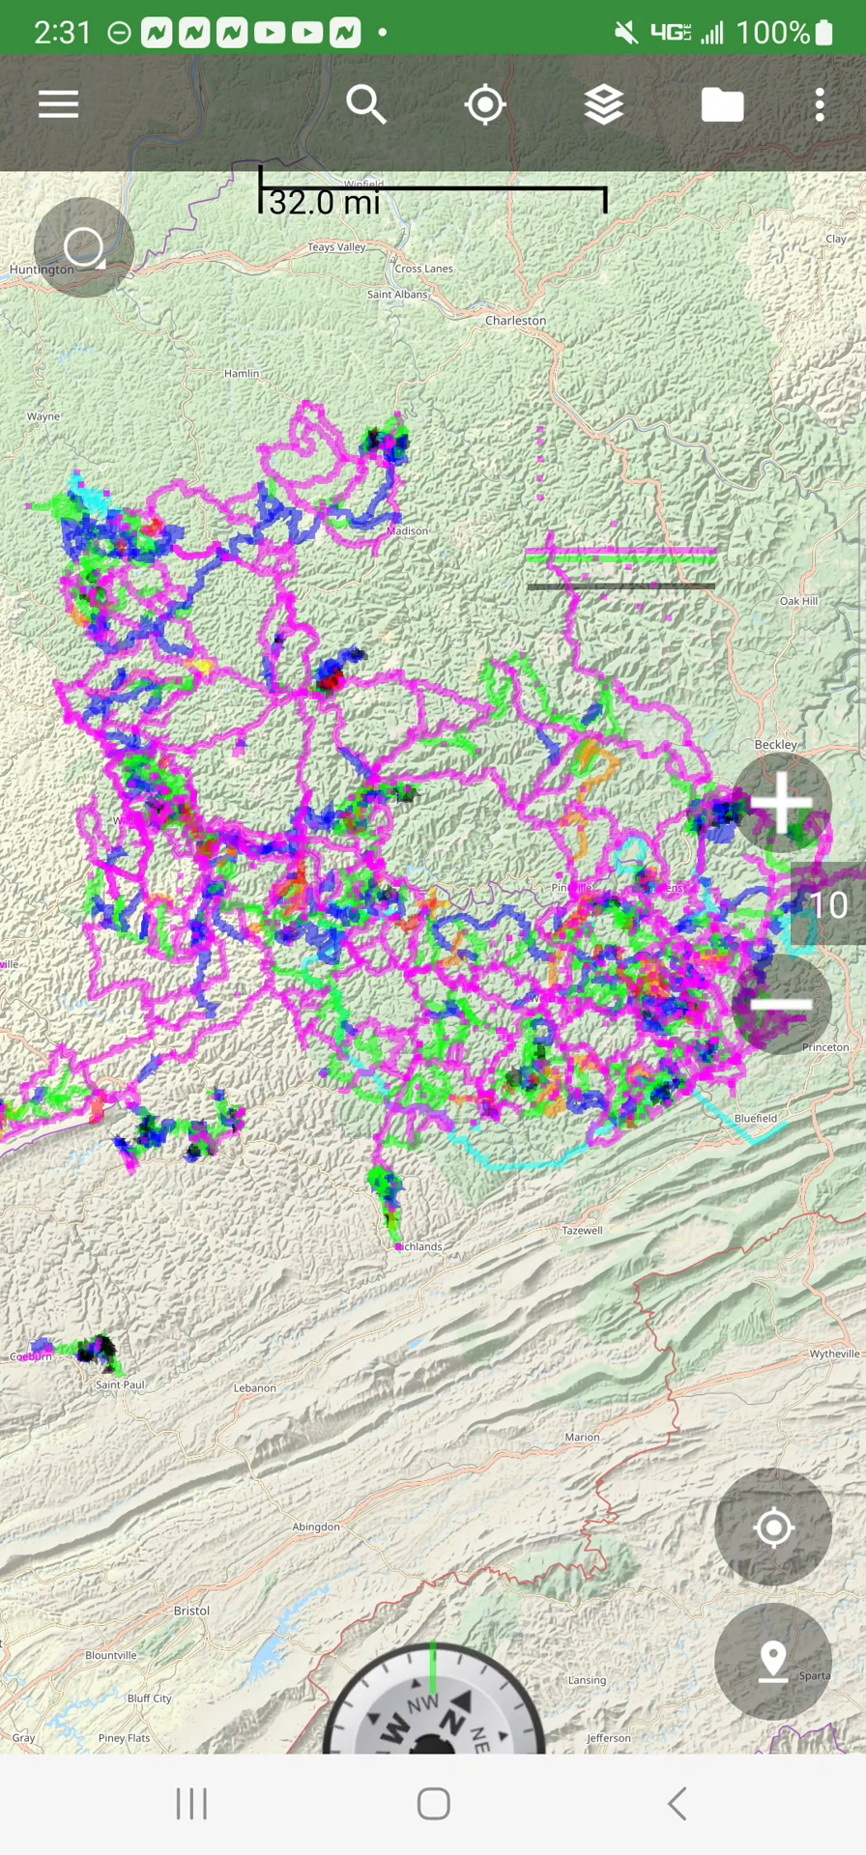